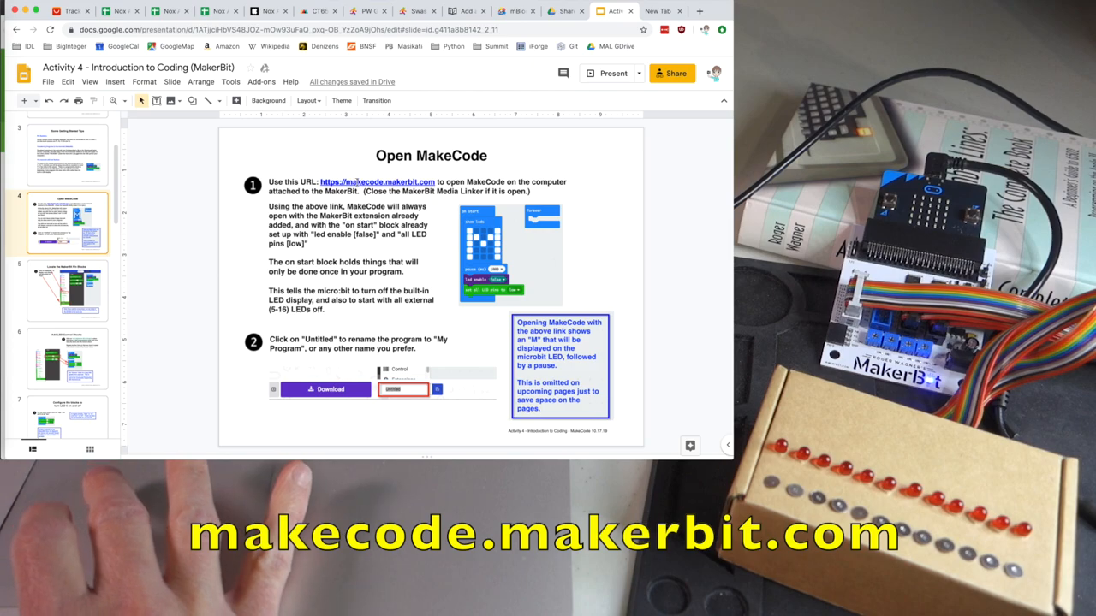
Step: Follow the slide's makecode.makerbit.com link to open the editor with the MakerBit starter project
click(376, 181)
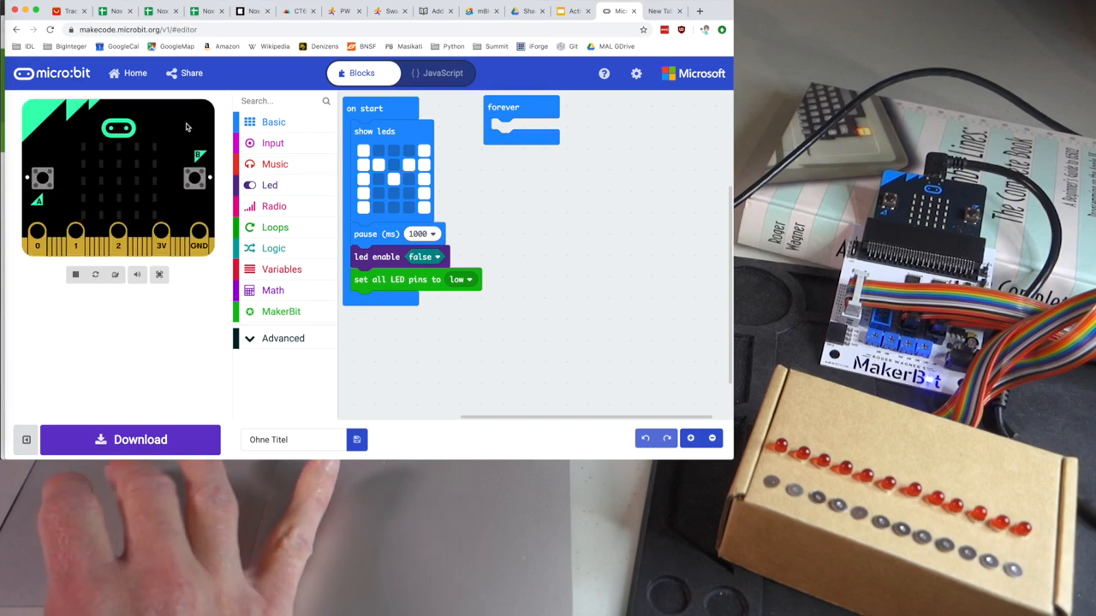
mouse_move(160, 130)
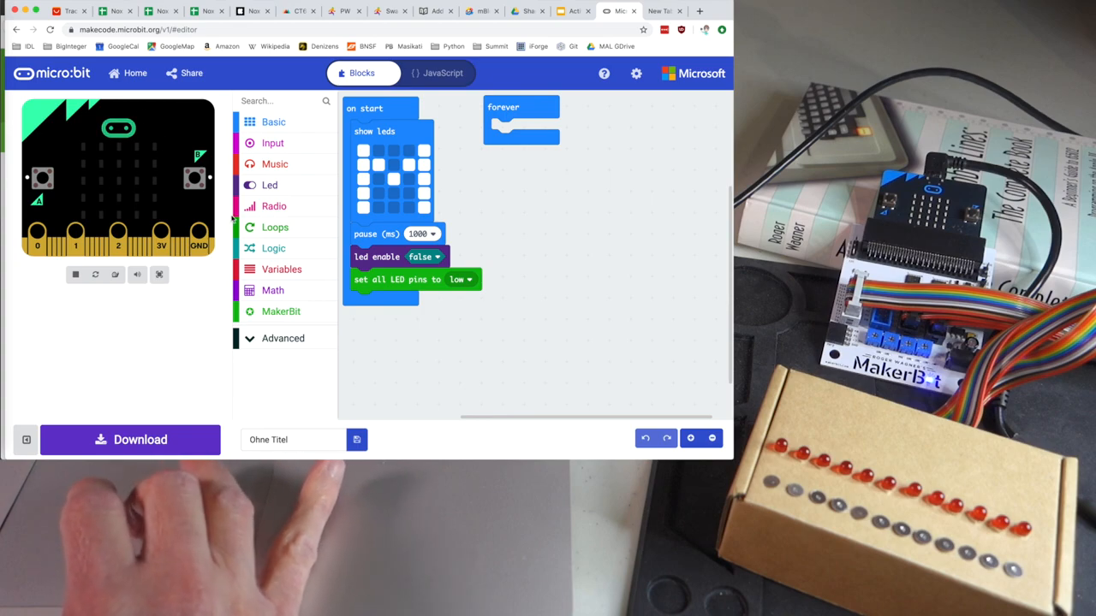
mouse_move(351, 349)
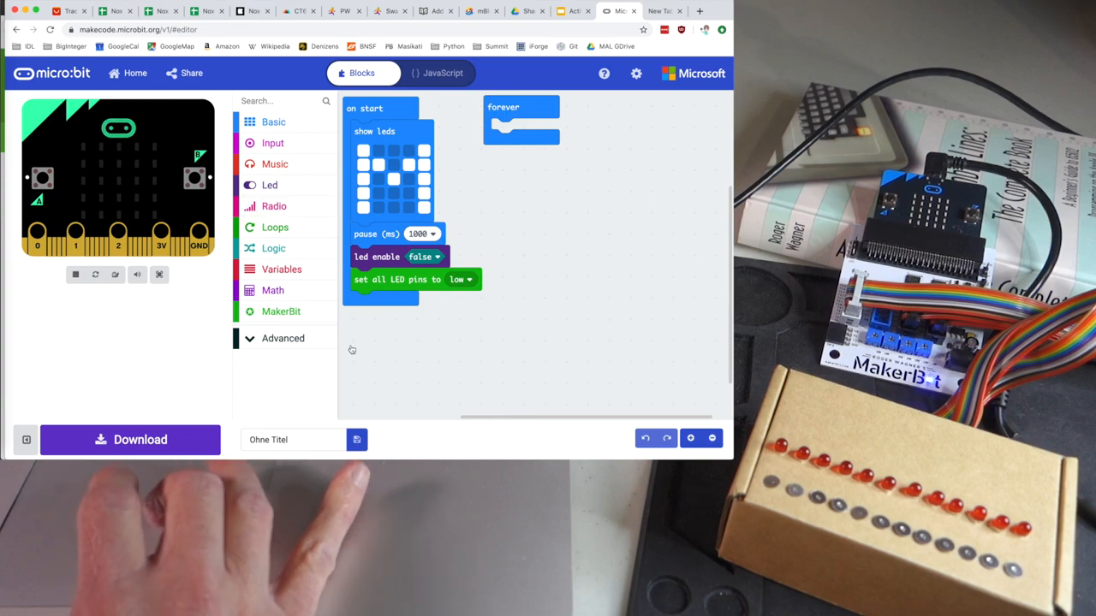
mouse_move(508, 170)
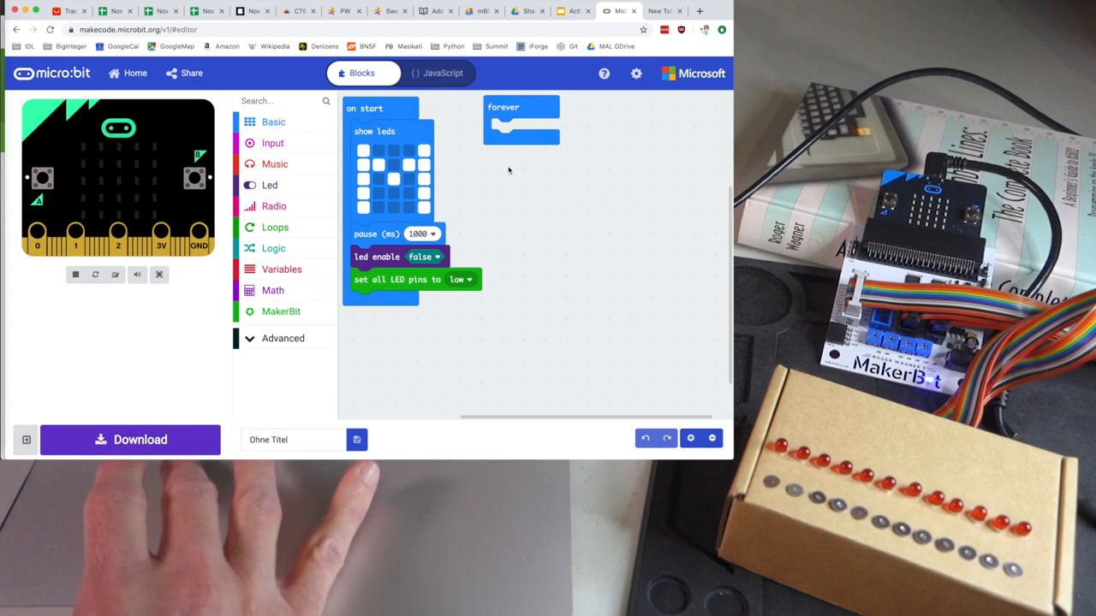
mouse_move(394, 199)
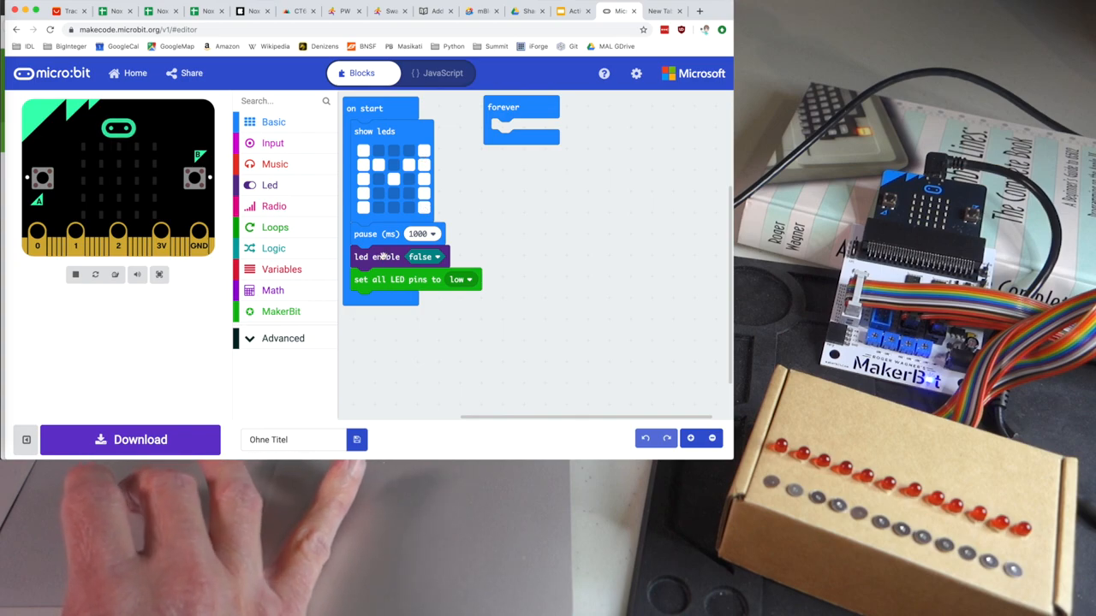
mouse_move(377, 257)
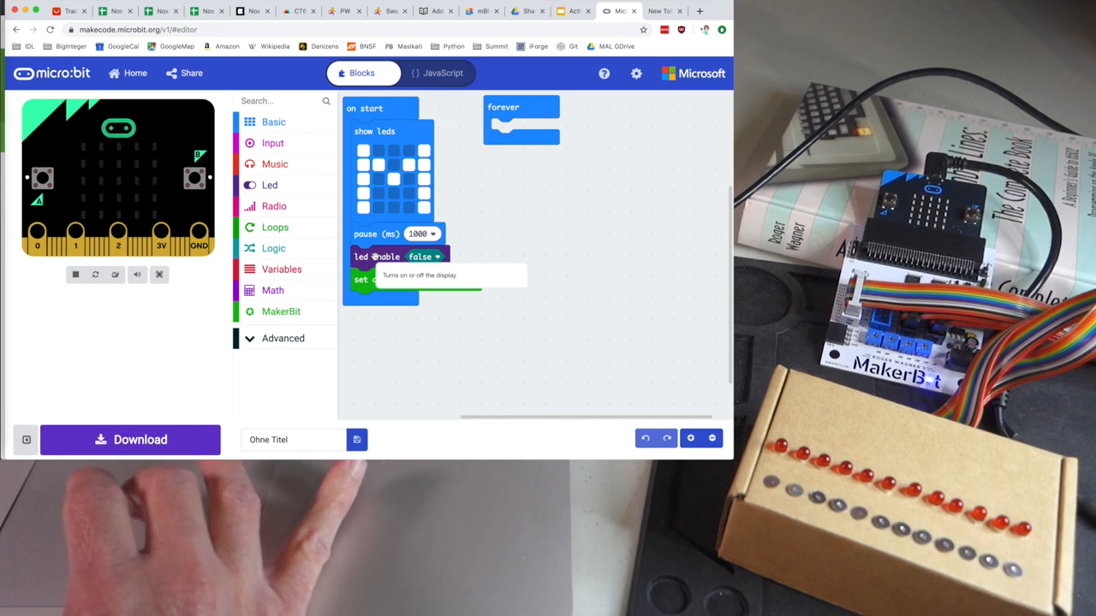
mouse_move(397, 279)
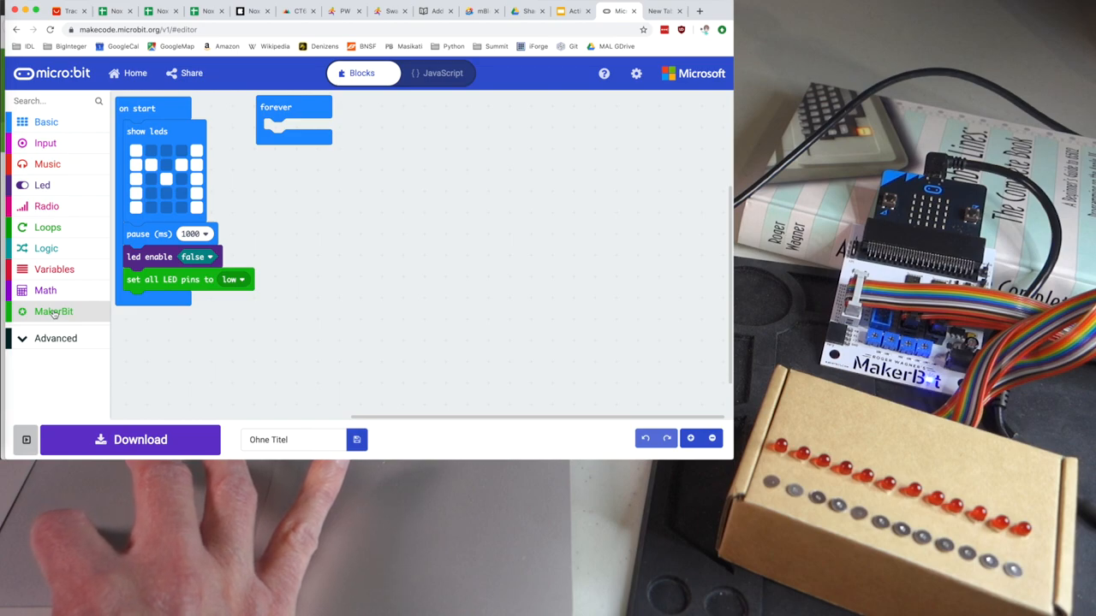
Step: Expand the MakerBit toolbox category to browse its Ultrasonic, LCD, Motors, Pins and Touch groups
click(53, 312)
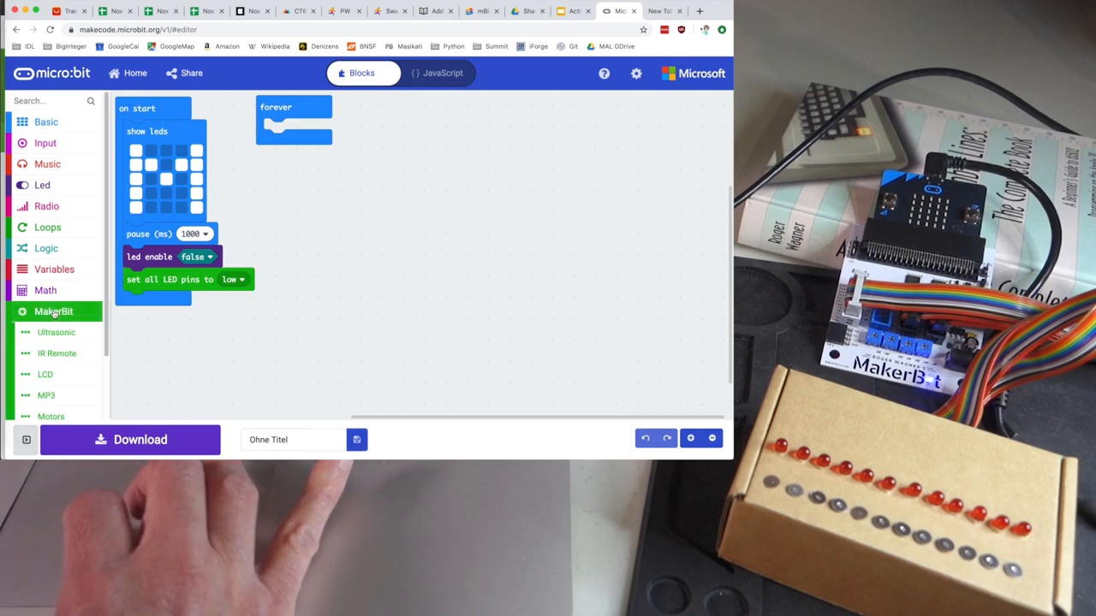
scroll(down, 3)
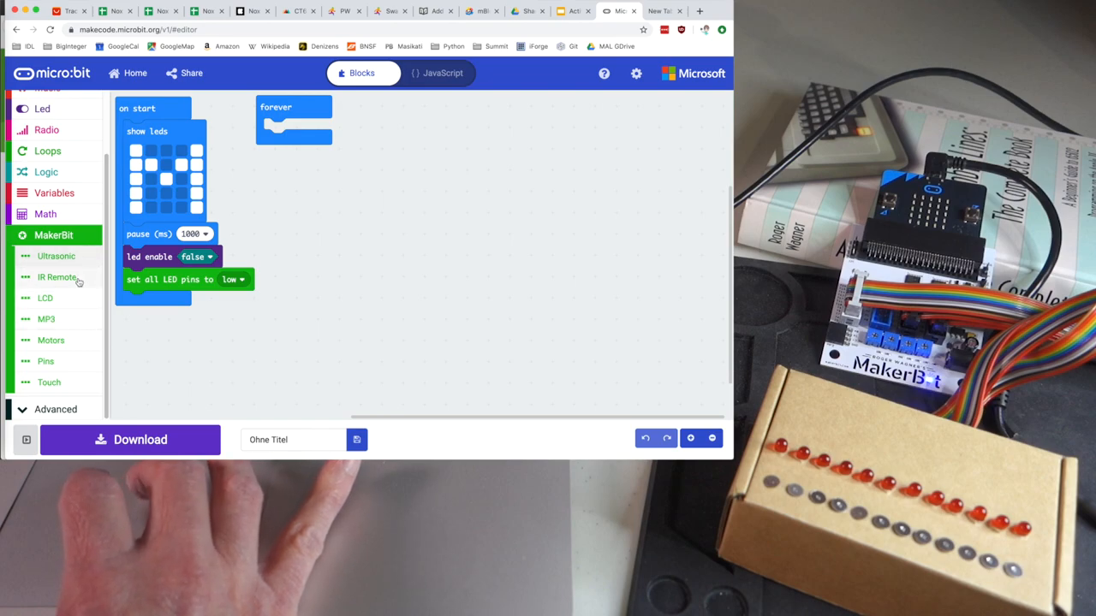
mouse_move(45, 298)
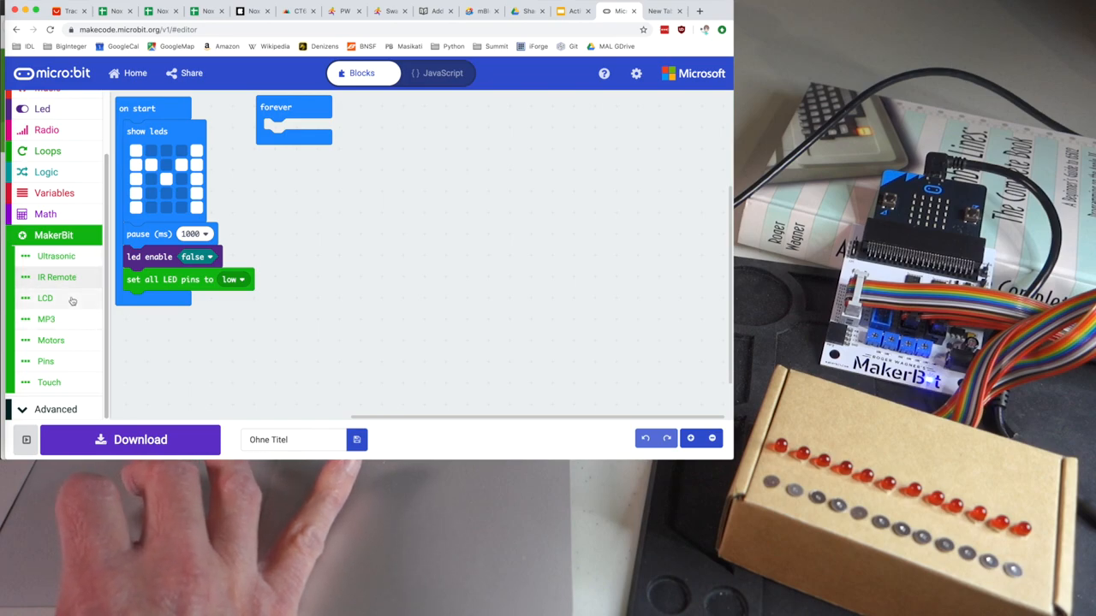
mouse_move(72, 326)
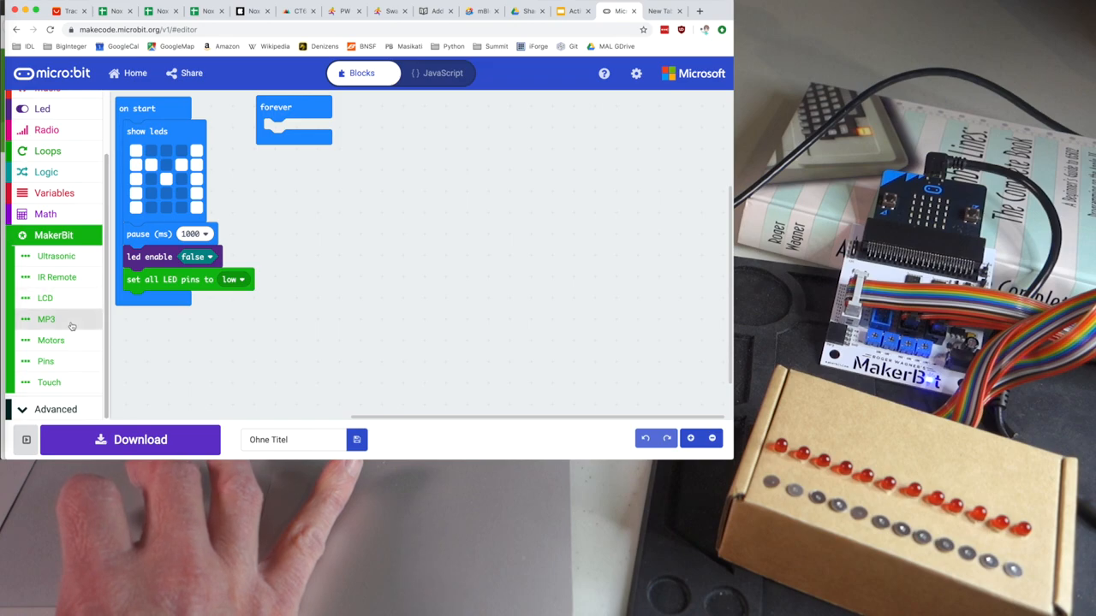
mouse_move(60, 361)
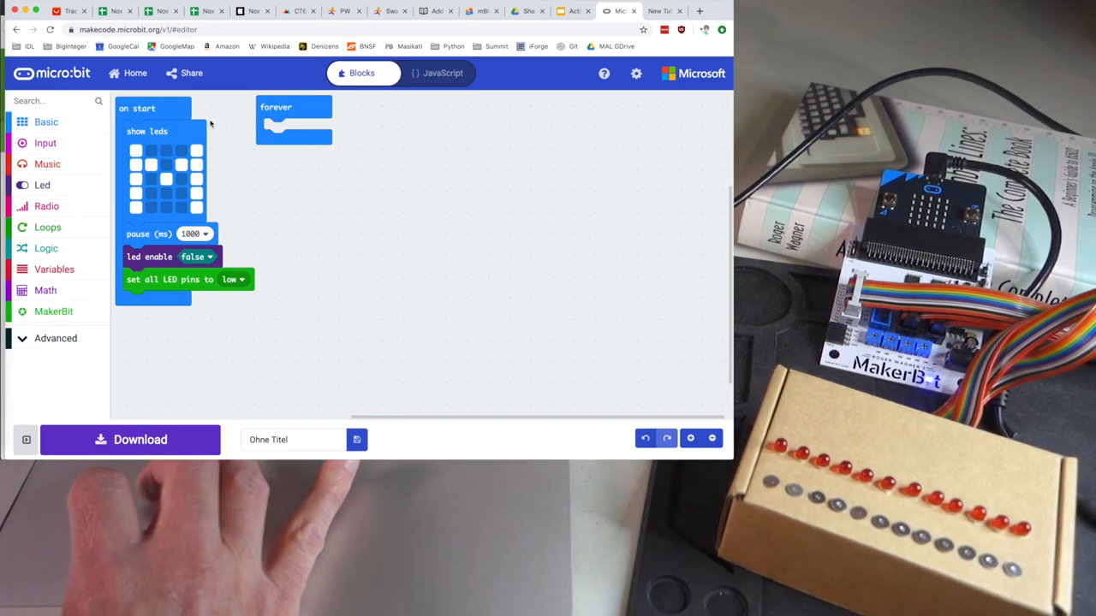
mouse_move(166, 110)
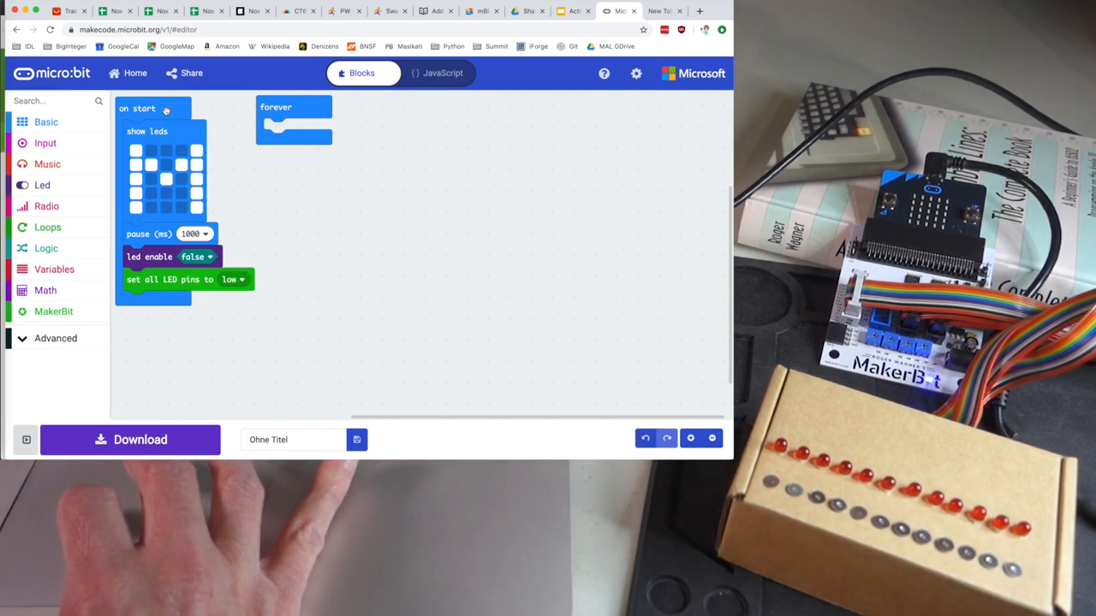
mouse_move(144, 109)
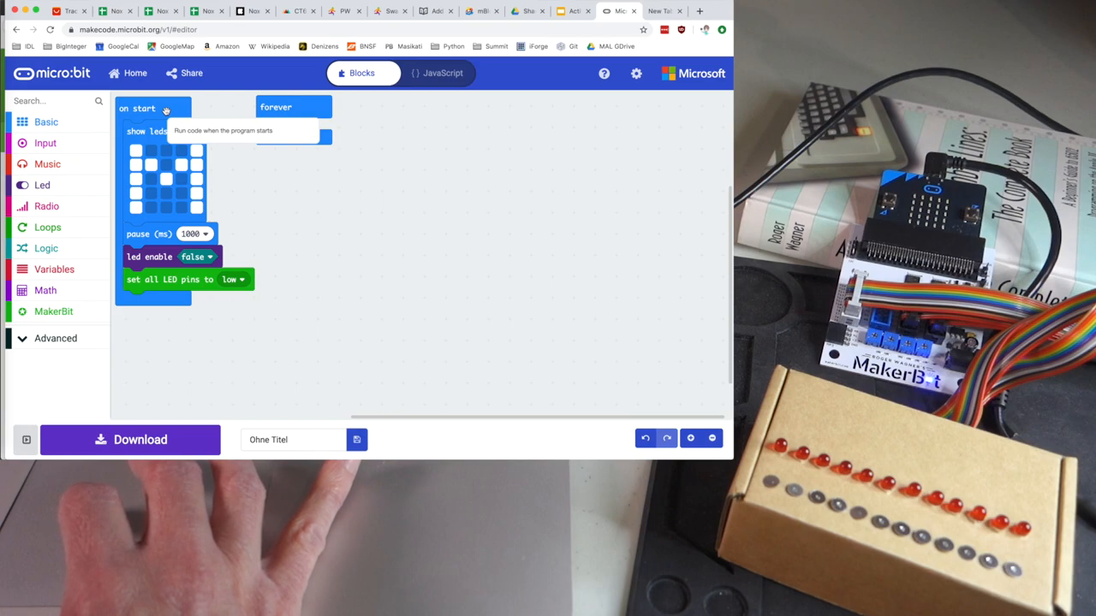
mouse_move(302, 157)
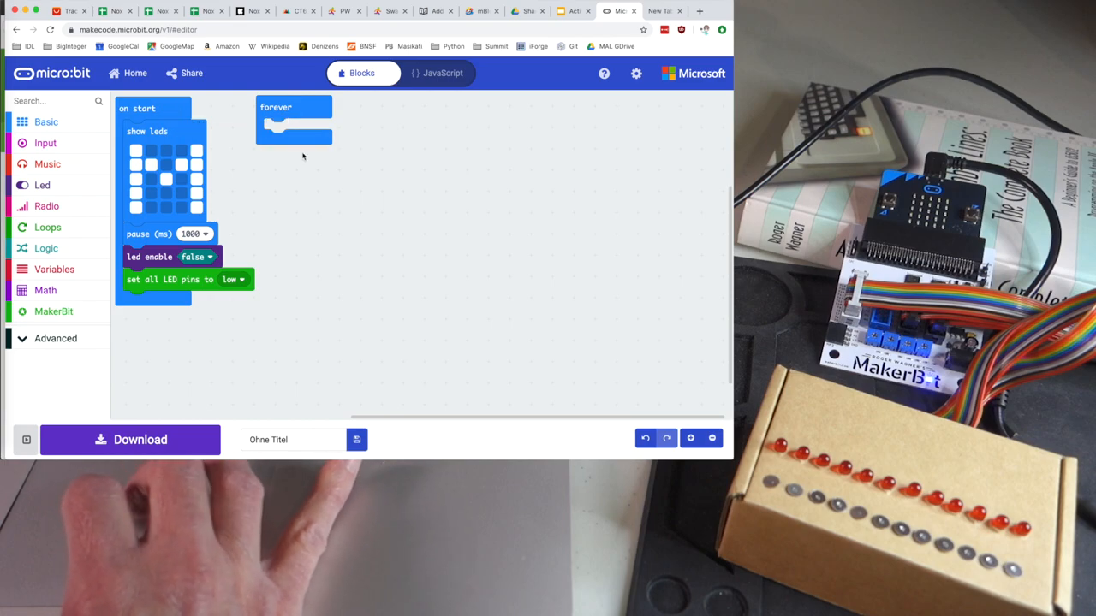
mouse_move(295, 120)
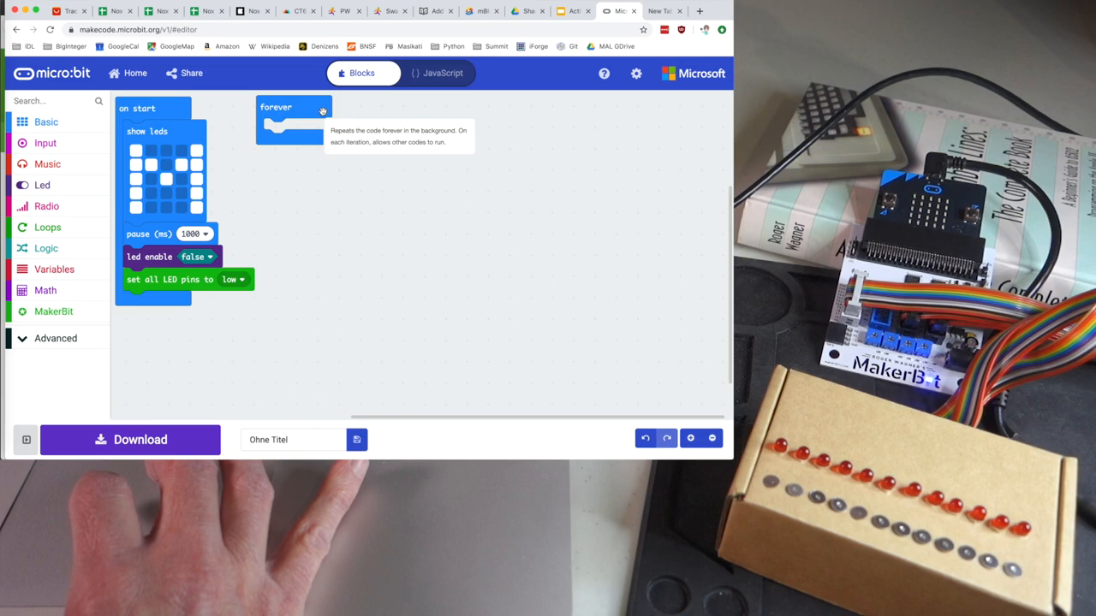
mouse_move(153, 370)
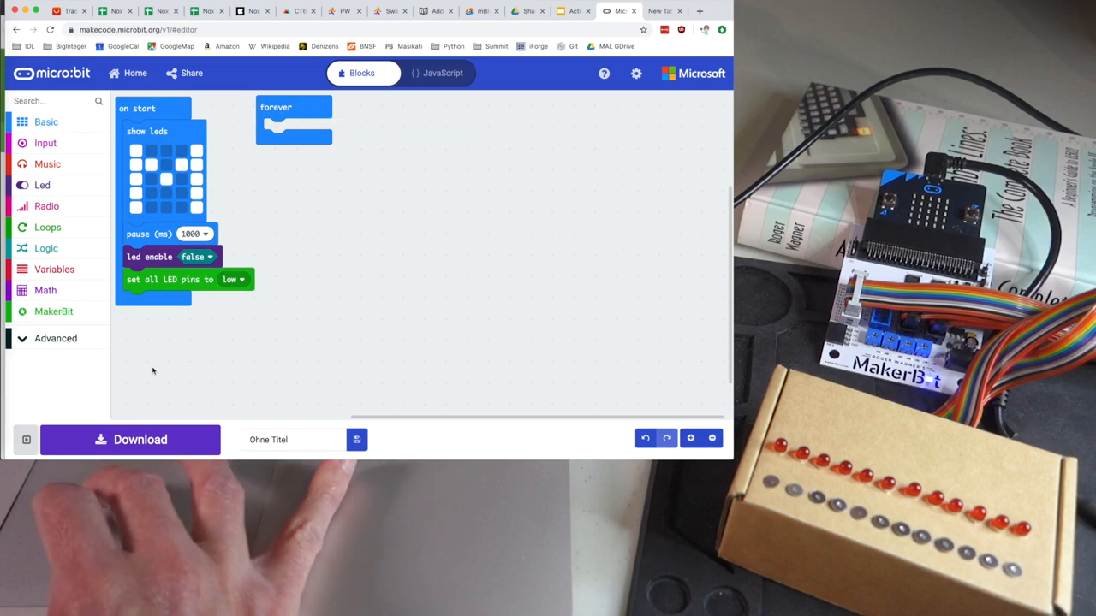
Step: Stack two MakerBit 'set digital pin 5' blocks inside the forever loop
click(53, 311)
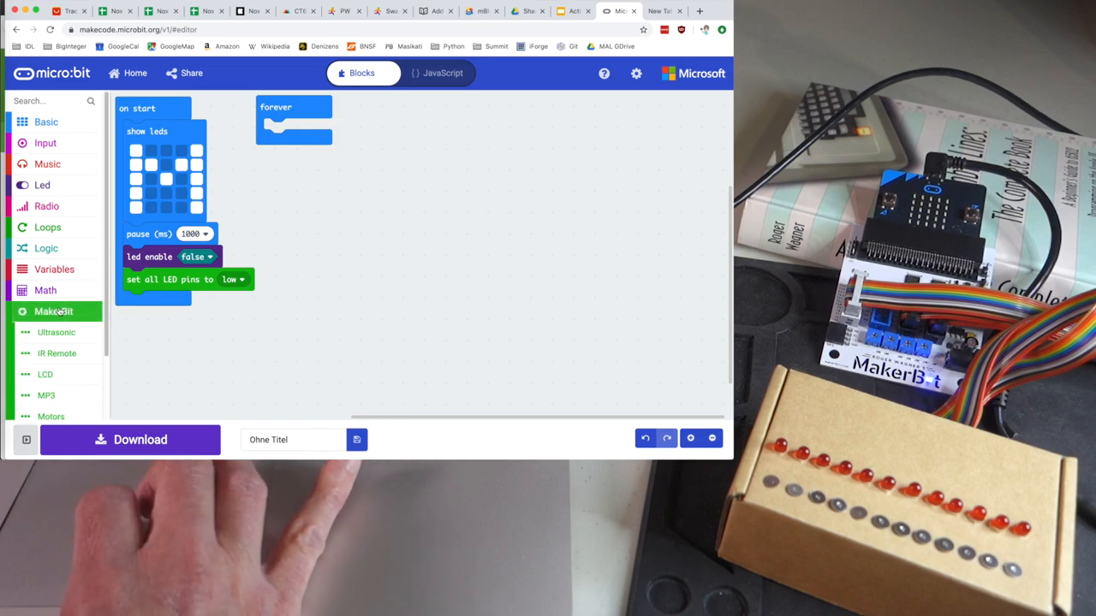
click(45, 359)
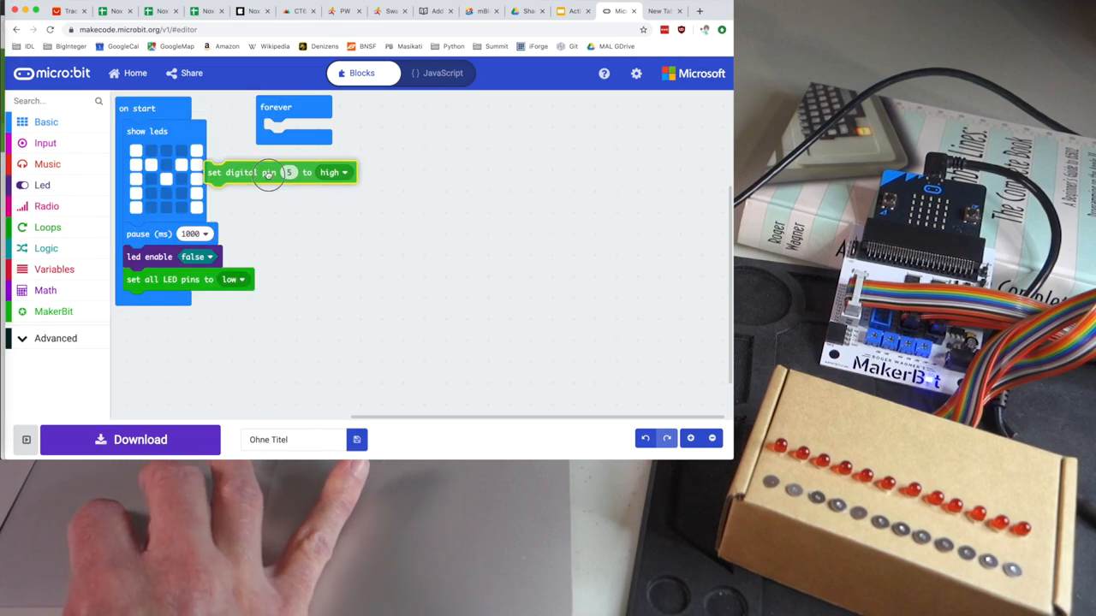
drag(280, 171, 353, 188)
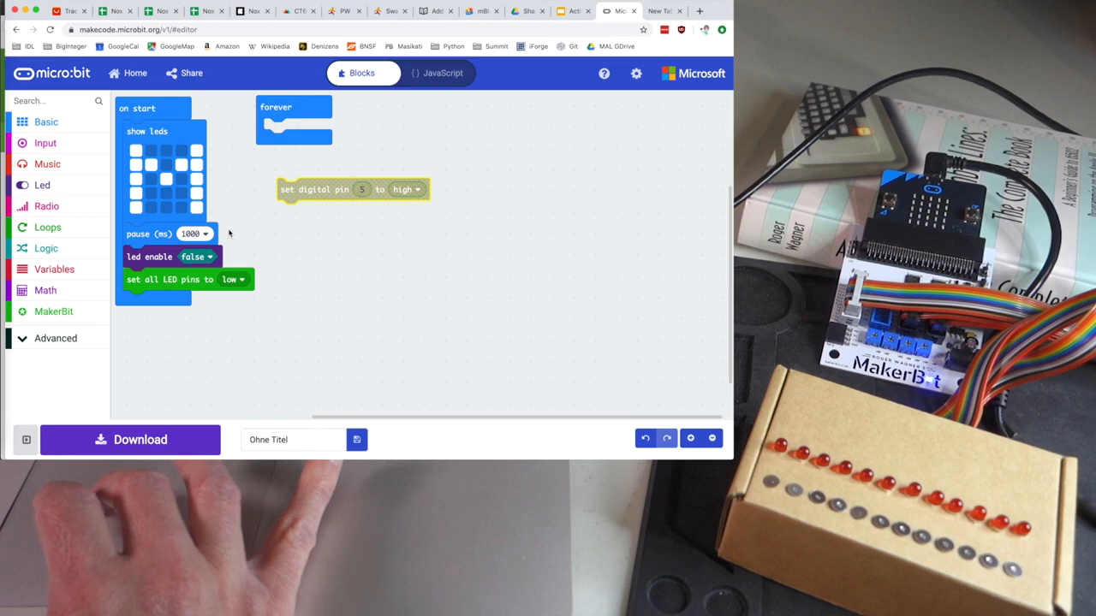
click(53, 311)
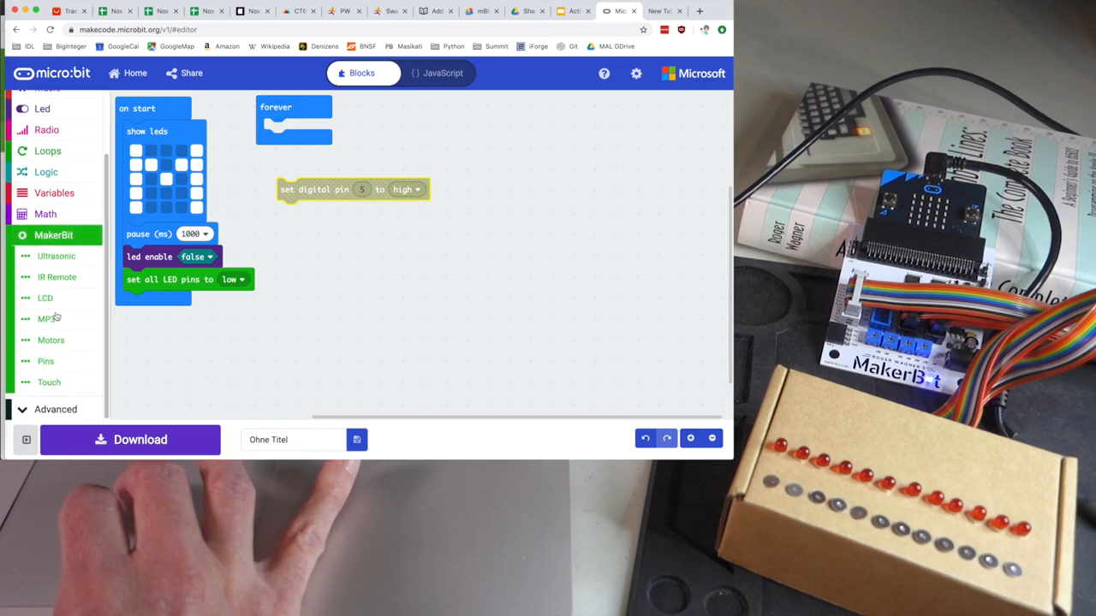
drag(351, 189, 298, 226)
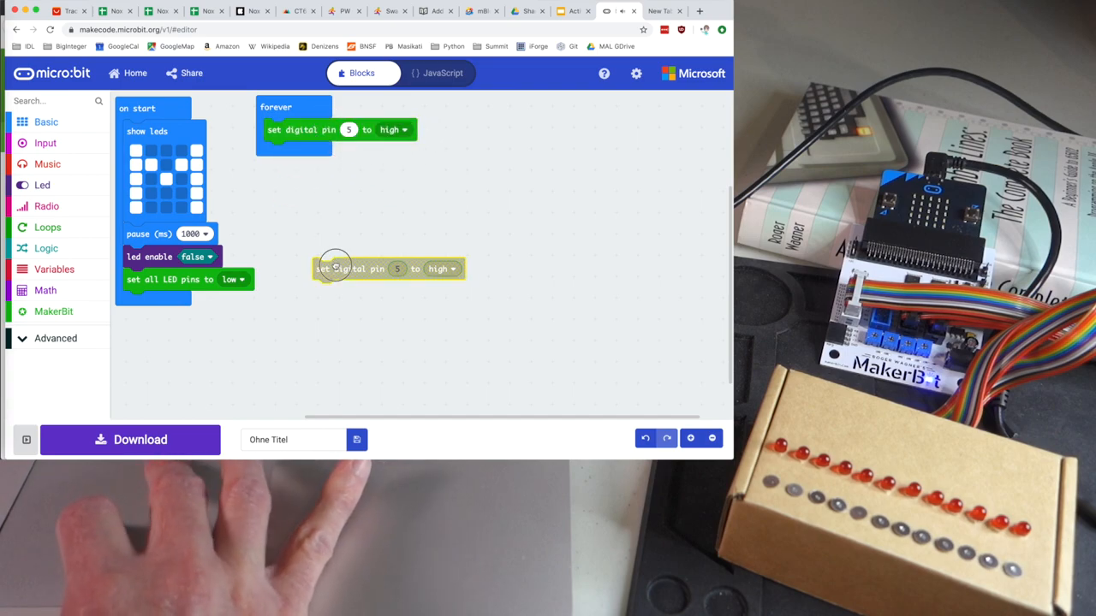
drag(389, 267, 342, 152)
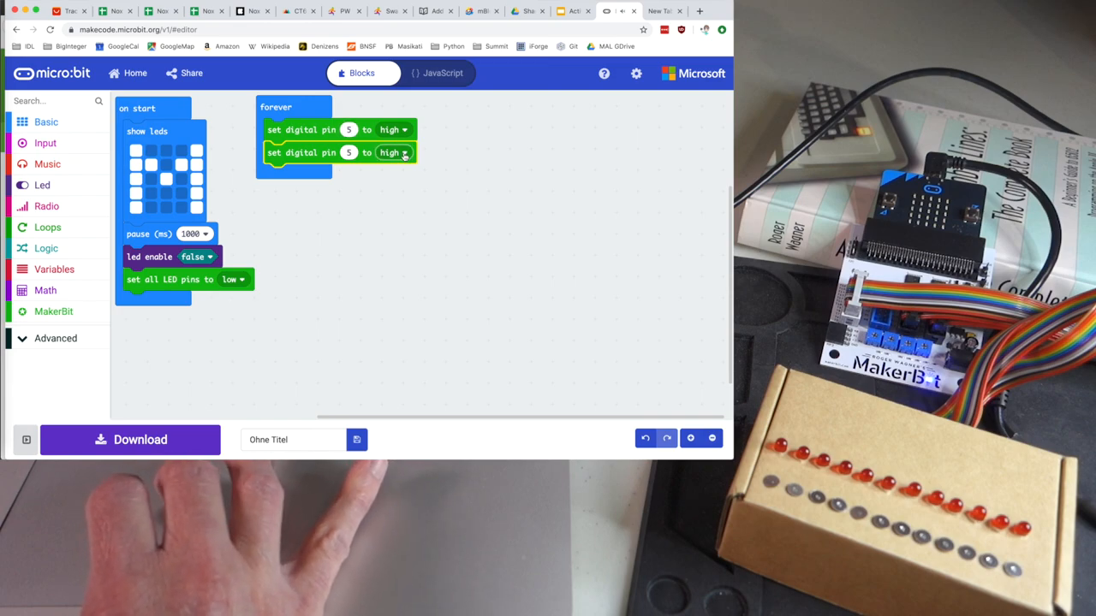
Step: Switch the second set digital pin 5 block from high to low
click(394, 152)
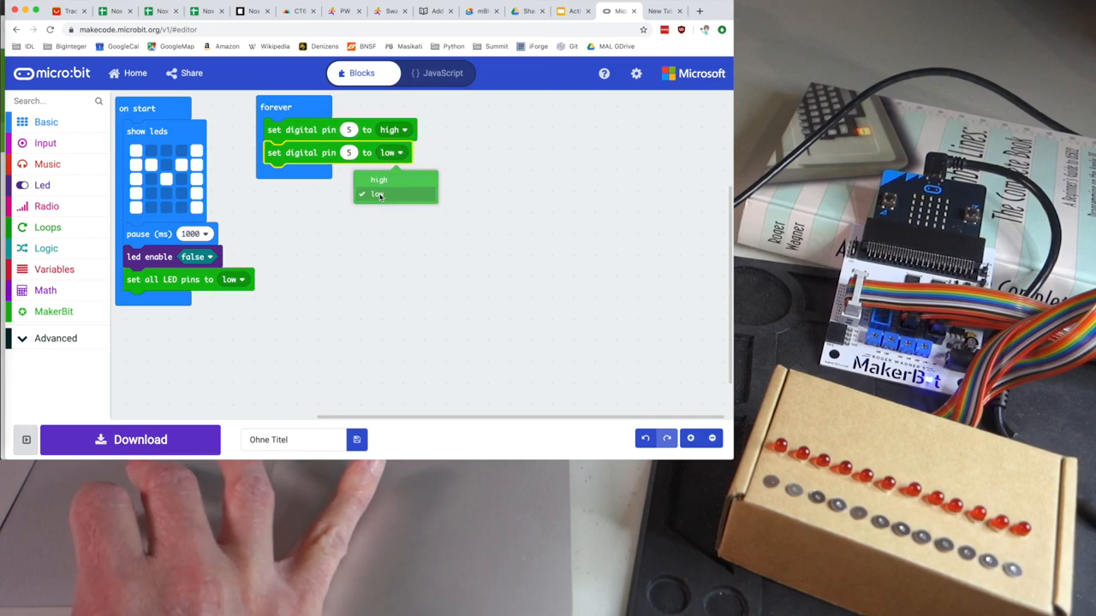
click(377, 193)
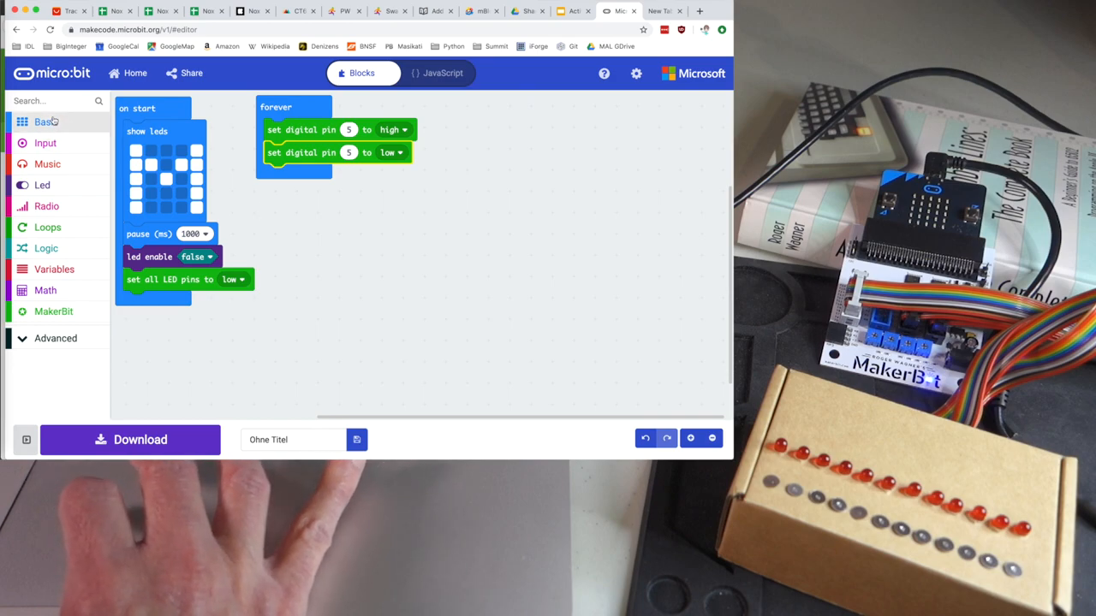
Step: Insert 1000 ms pauses after the pin 5 high block and after the low block
click(45, 122)
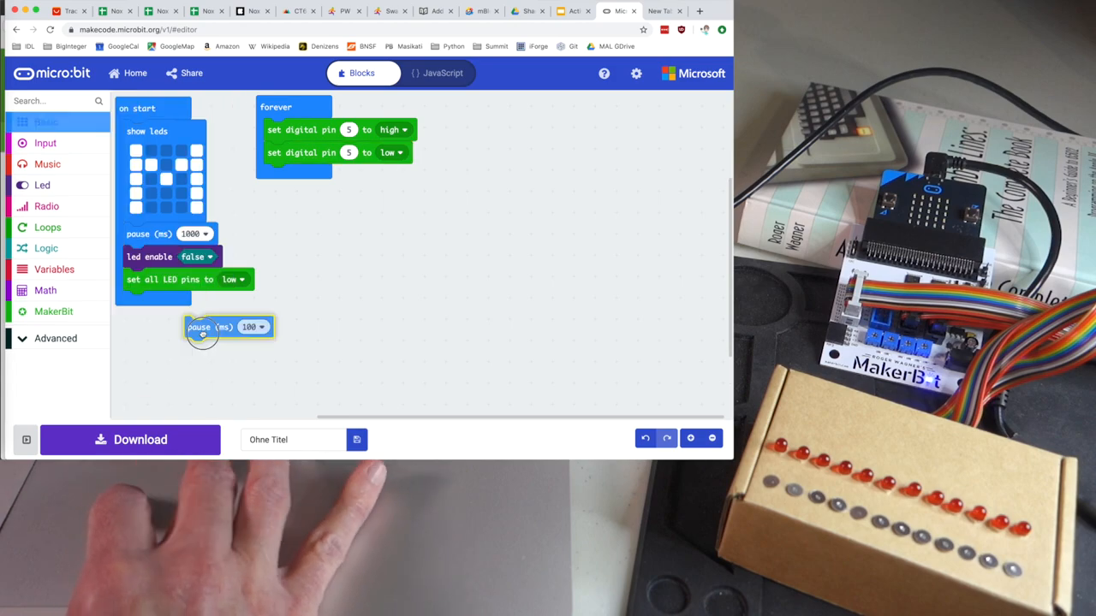
click(44, 121)
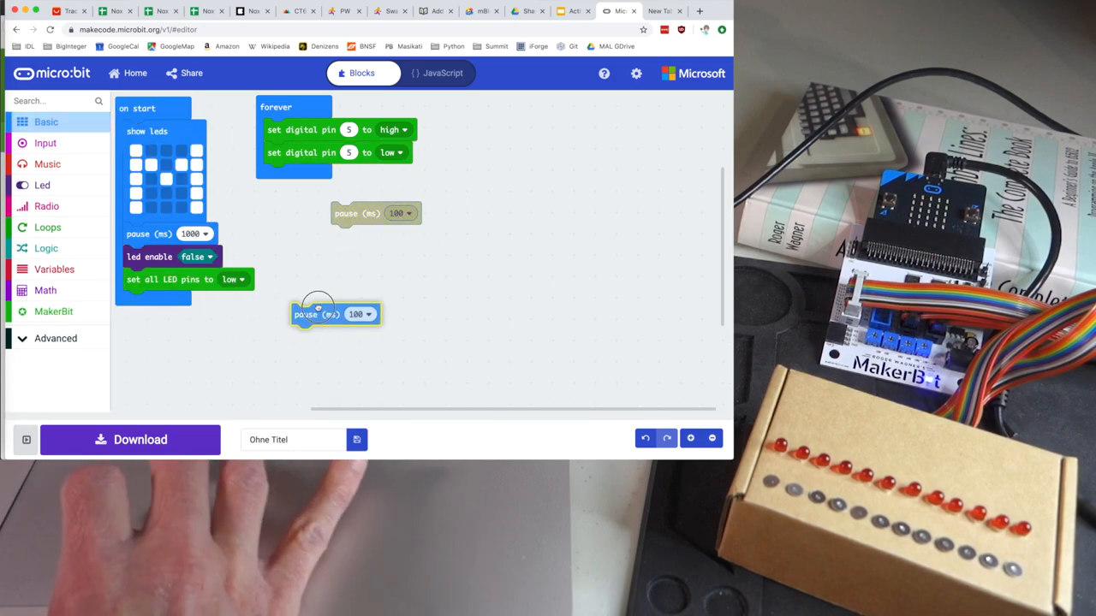
drag(334, 315, 307, 152)
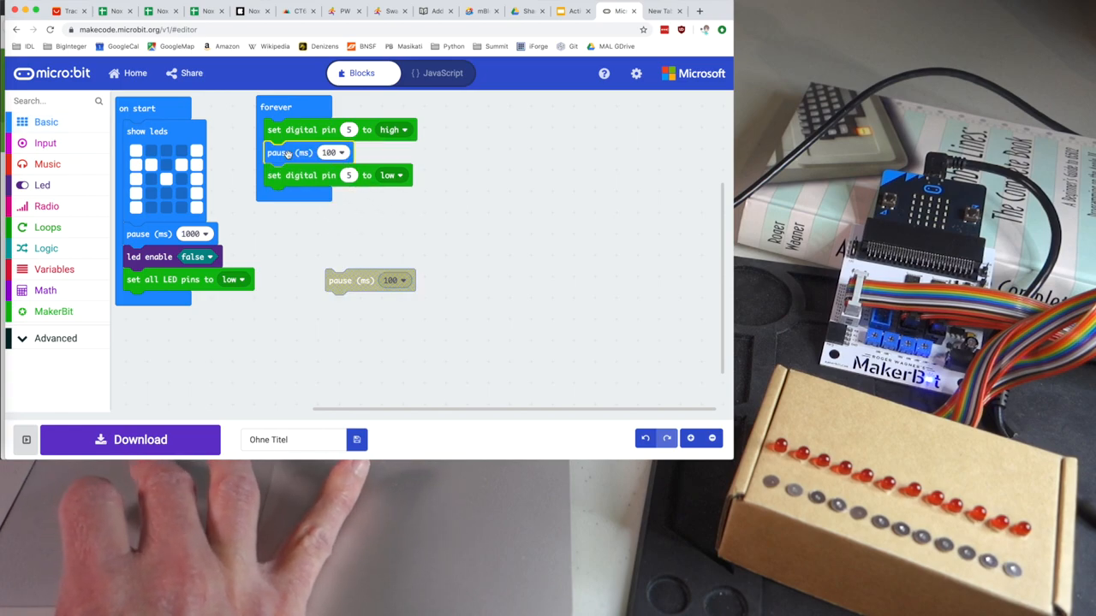
drag(370, 281, 294, 202)
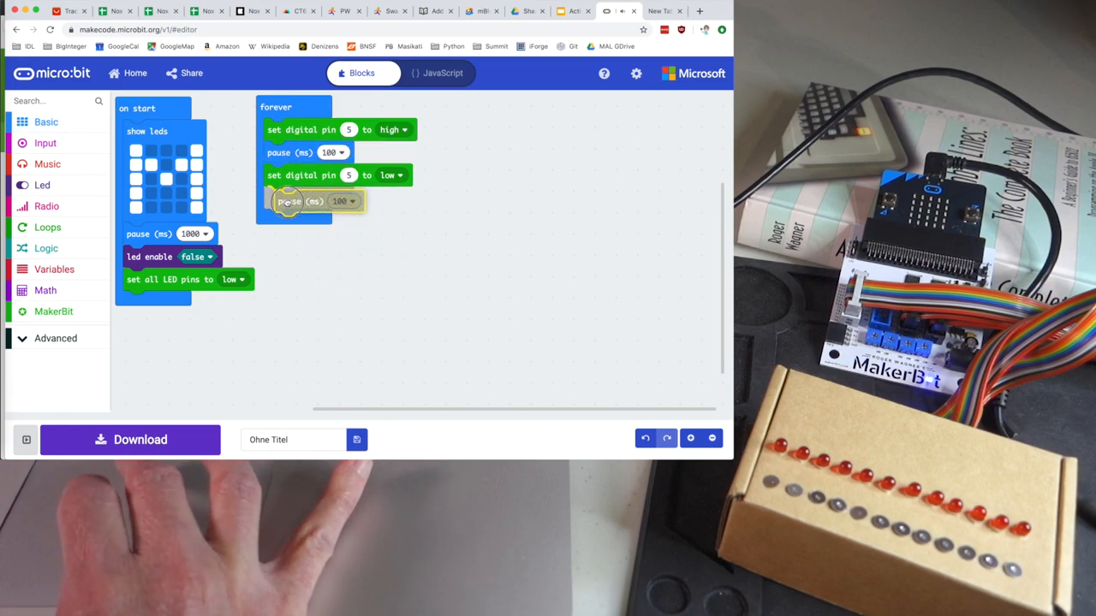
click(332, 153)
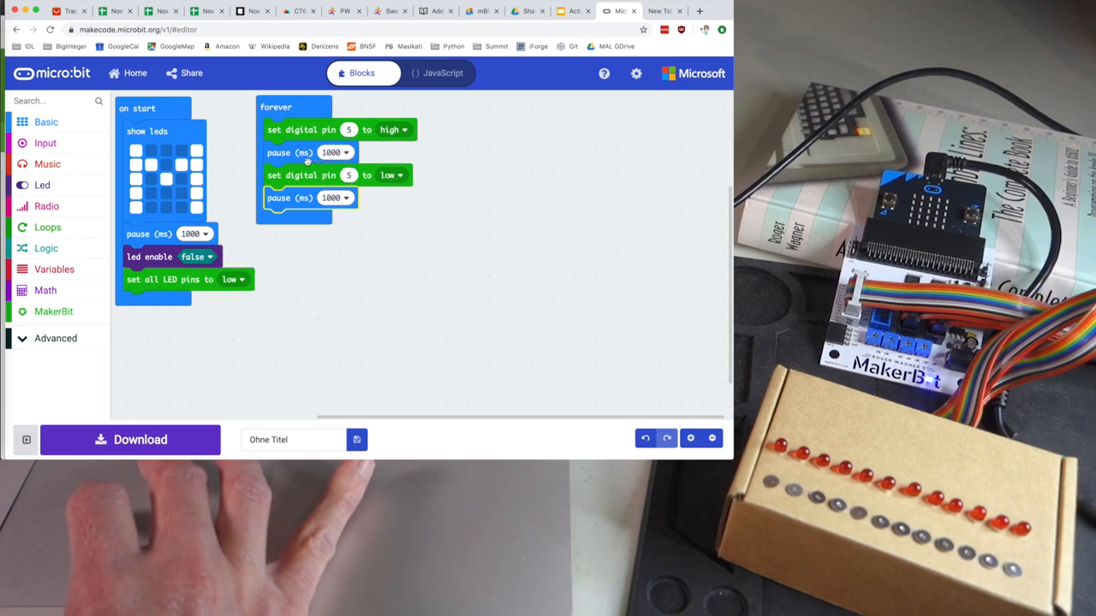
mouse_move(370, 255)
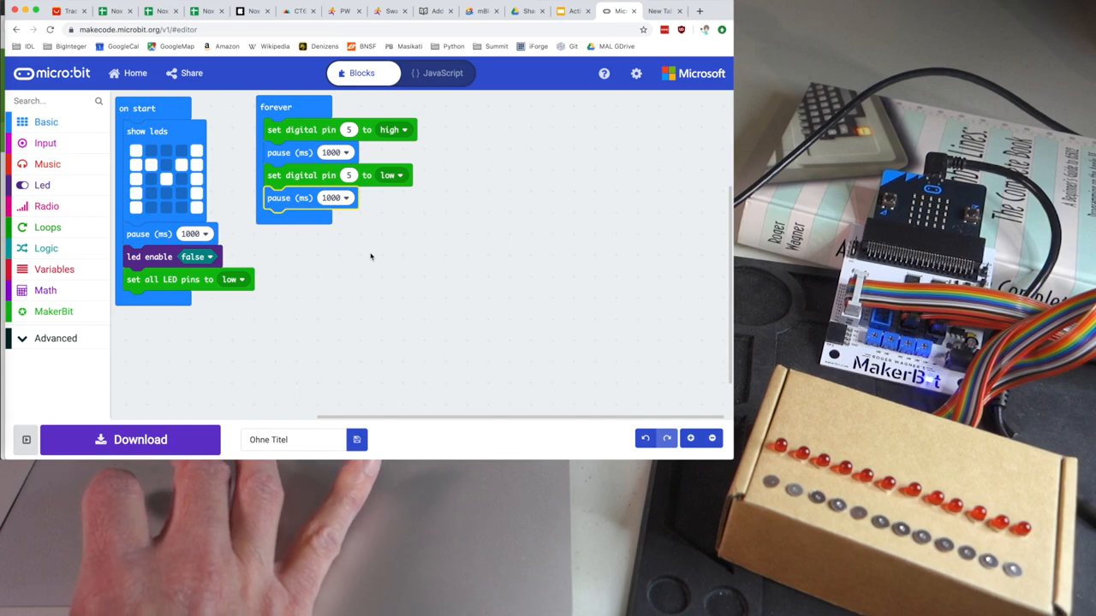
mouse_move(130, 438)
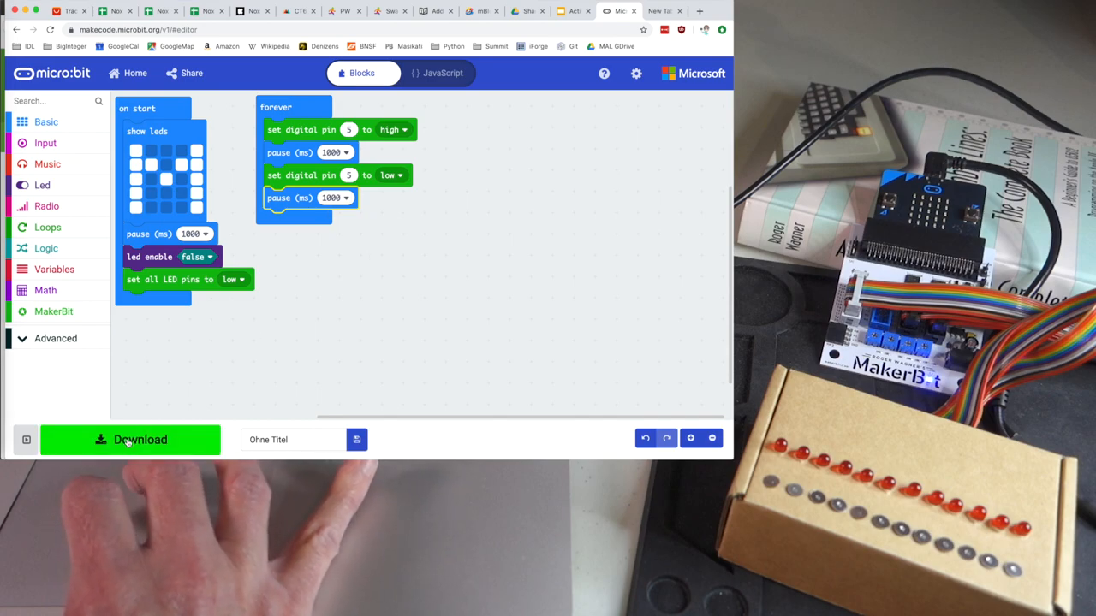
Step: Download the blink program as a hex file to the Desktop
click(130, 438)
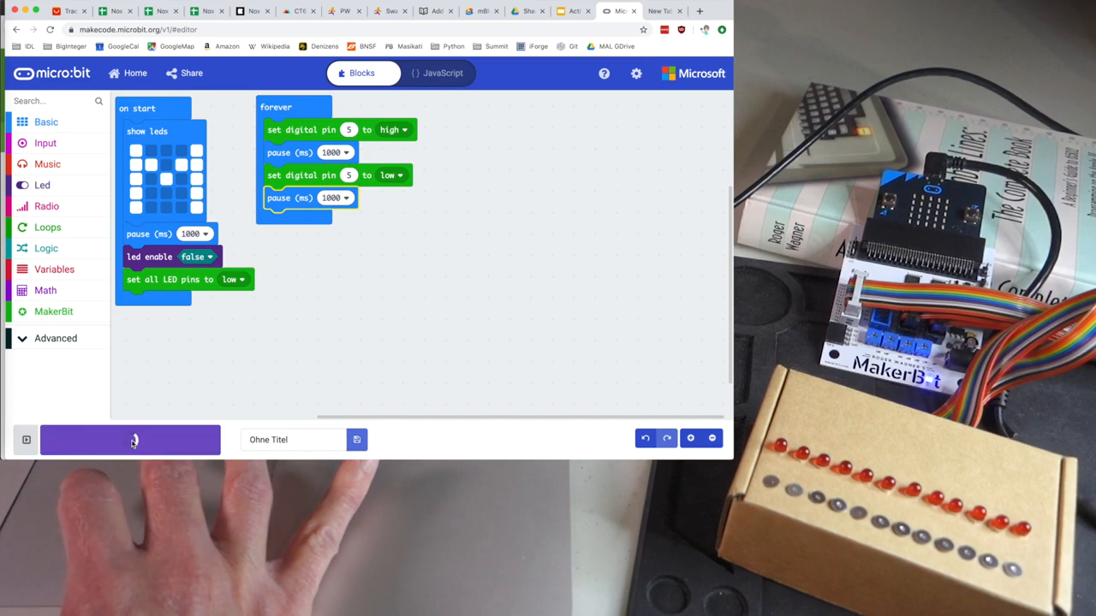
click(130, 438)
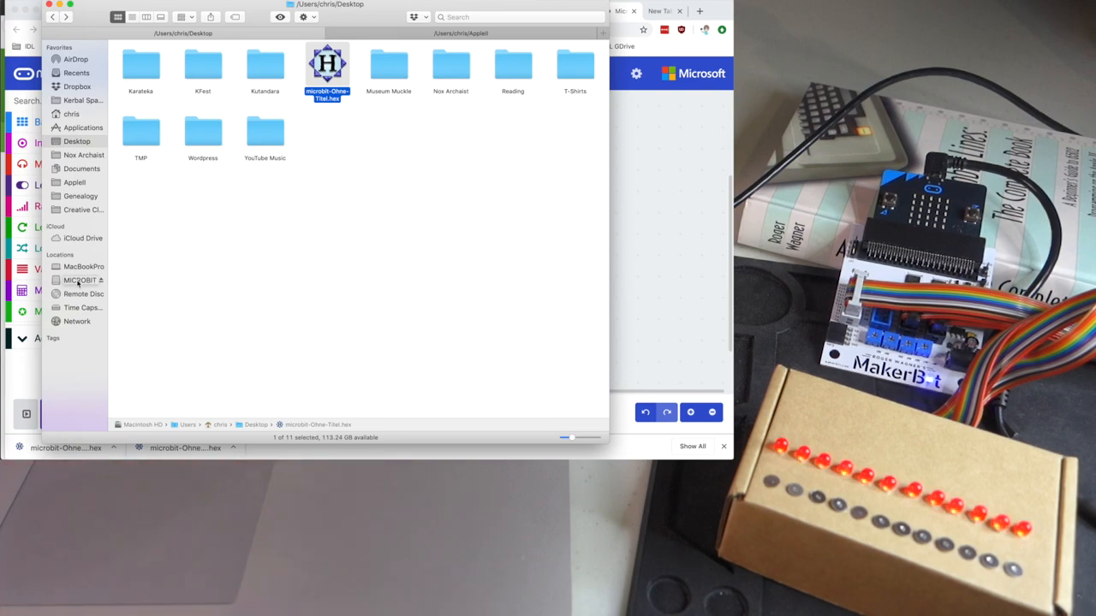
Step: Drag microbit-Ohne-Titel.hex from the Desktop onto the MICROBIT drive
drag(327, 72, 79, 280)
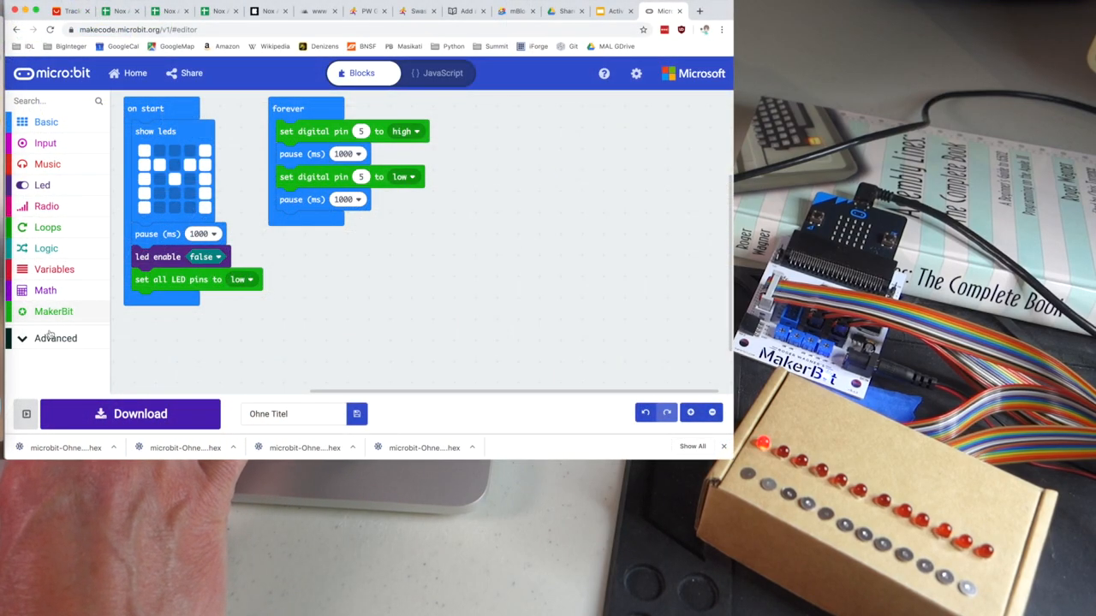
Step: Wrap the pin 5 blink blocks in an if–else checking 'touch sensor is touched' from MakerBit Touch and Logic
click(53, 311)
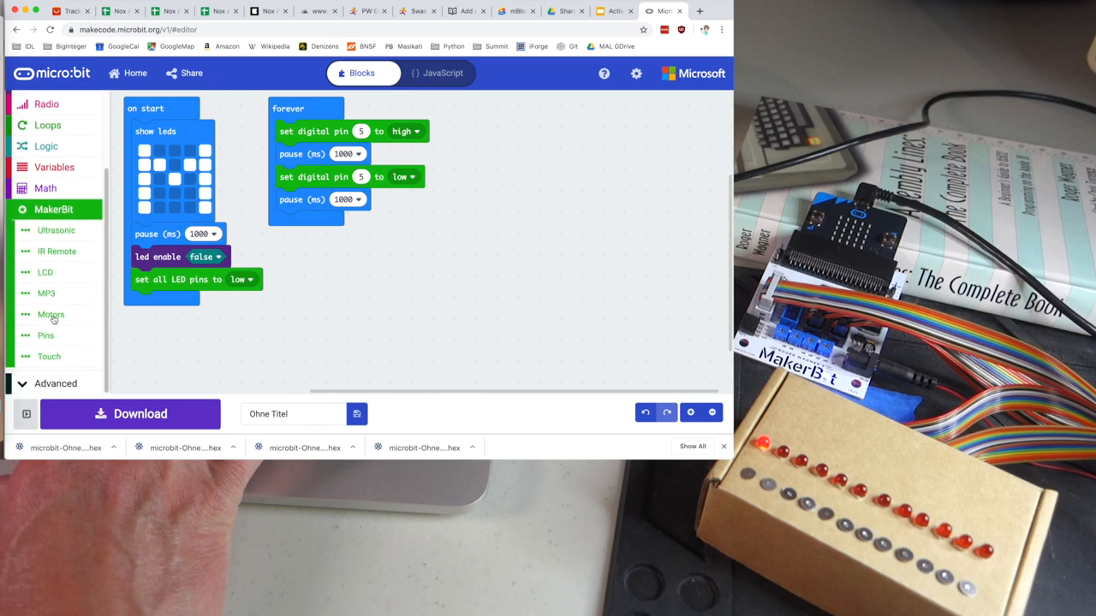
click(48, 356)
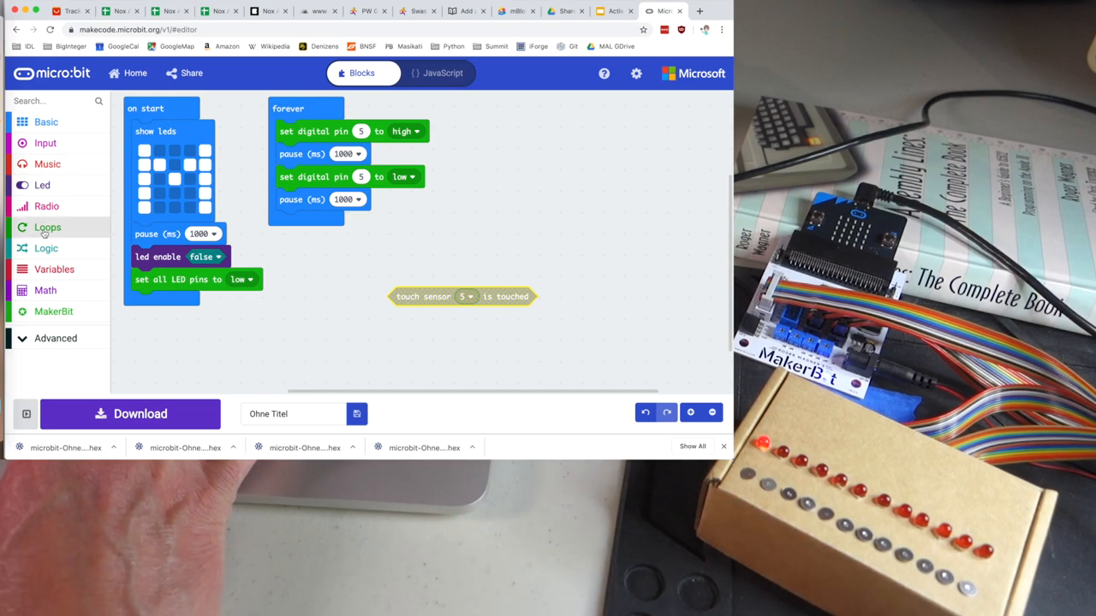
click(46, 249)
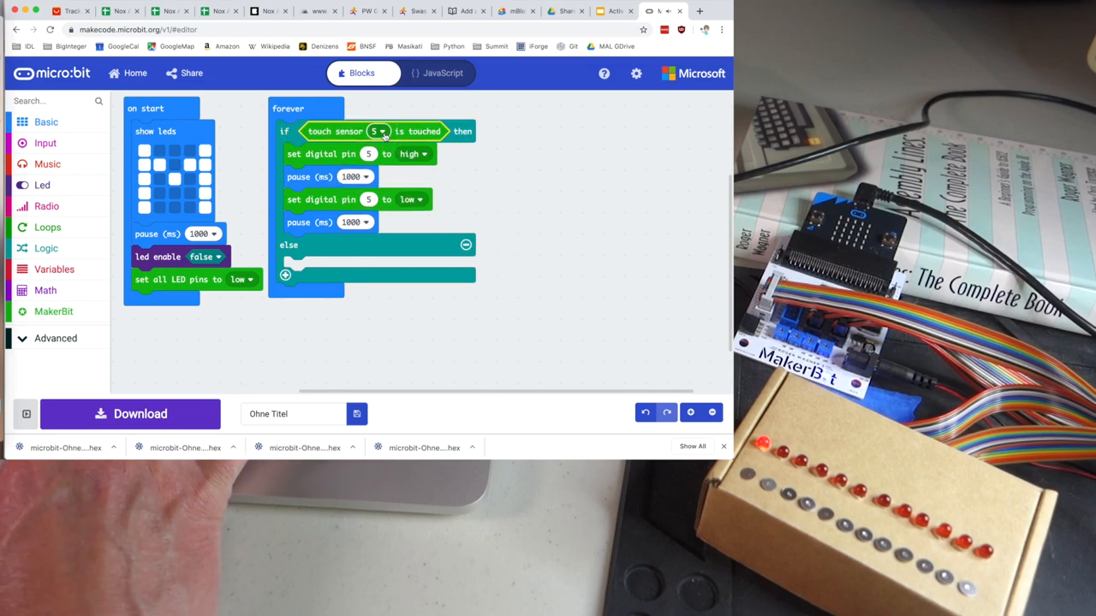
Step: Set the condition to touch sensor T5 and make both pauses 500 ms
click(377, 130)
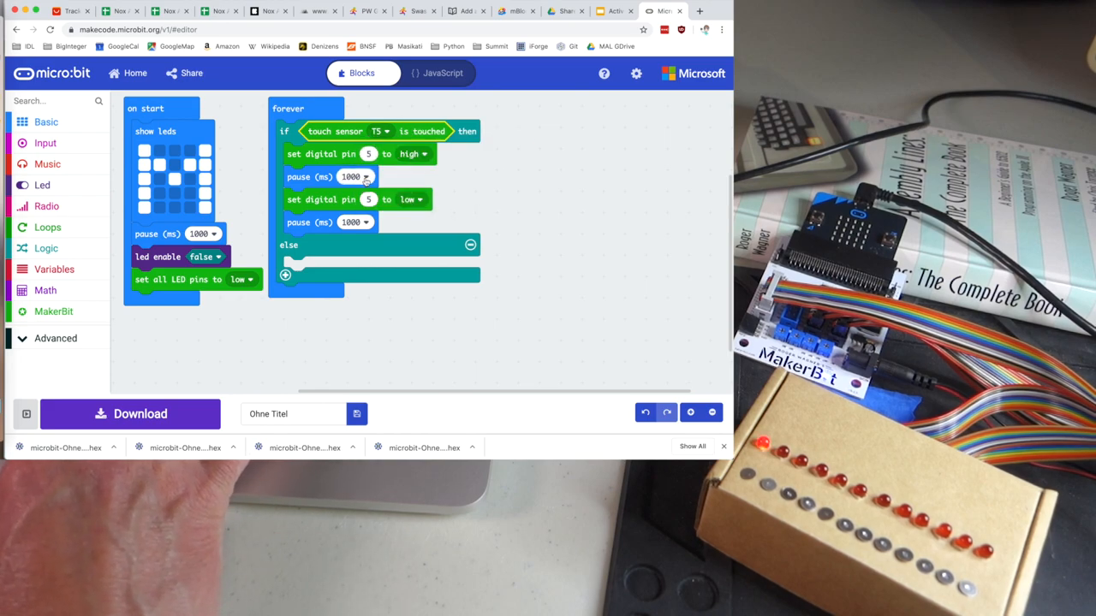
click(366, 223)
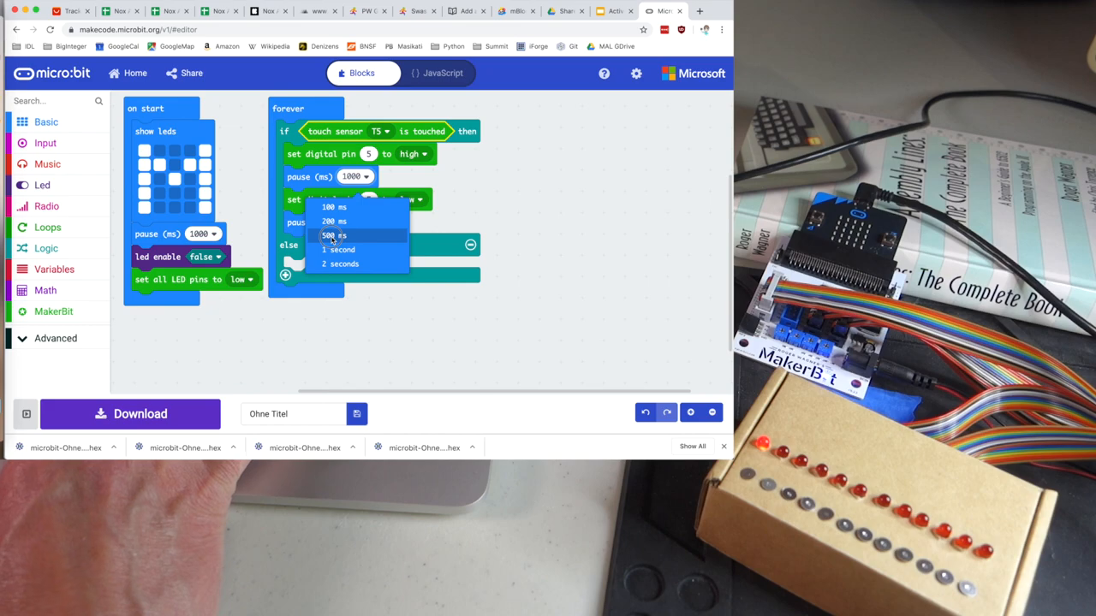
click(334, 234)
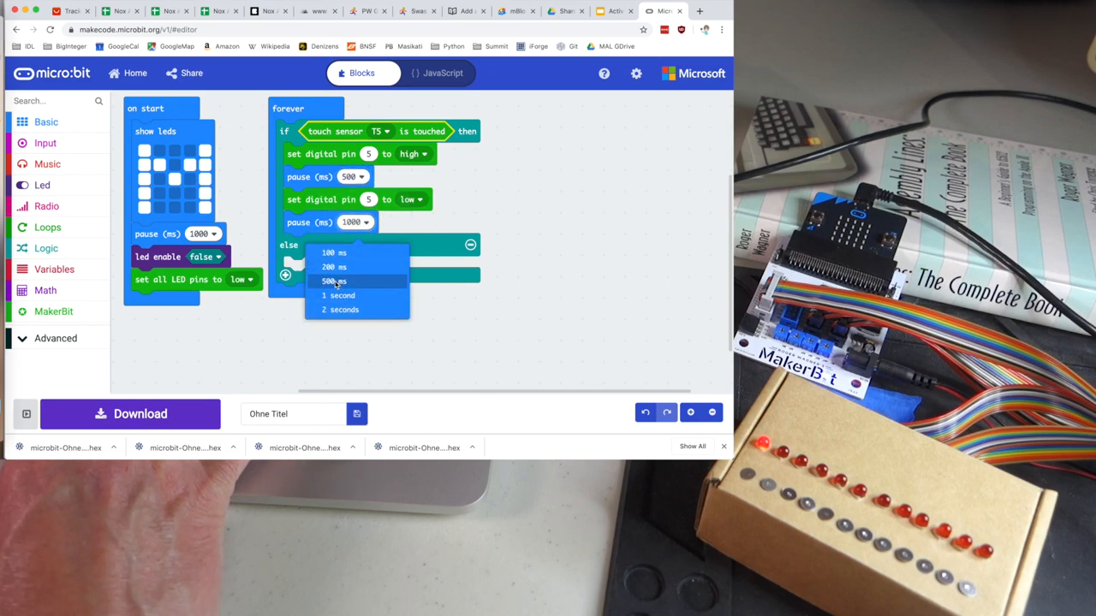
click(333, 281)
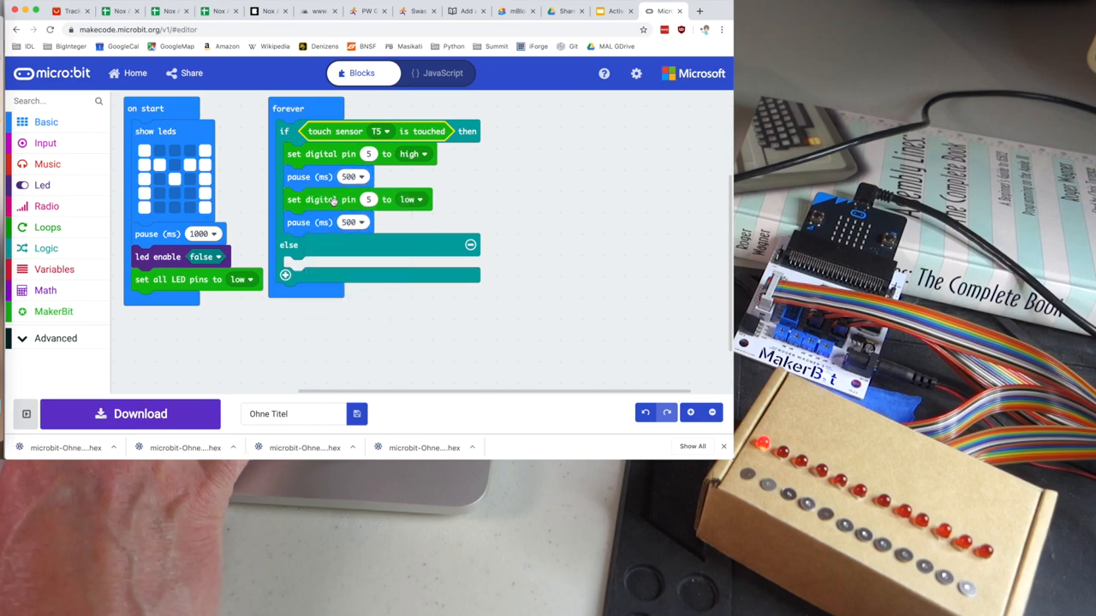
Step: Duplicate the set pin 5 low block into the else branch, then download and reveal the hex file
right_click(333, 199)
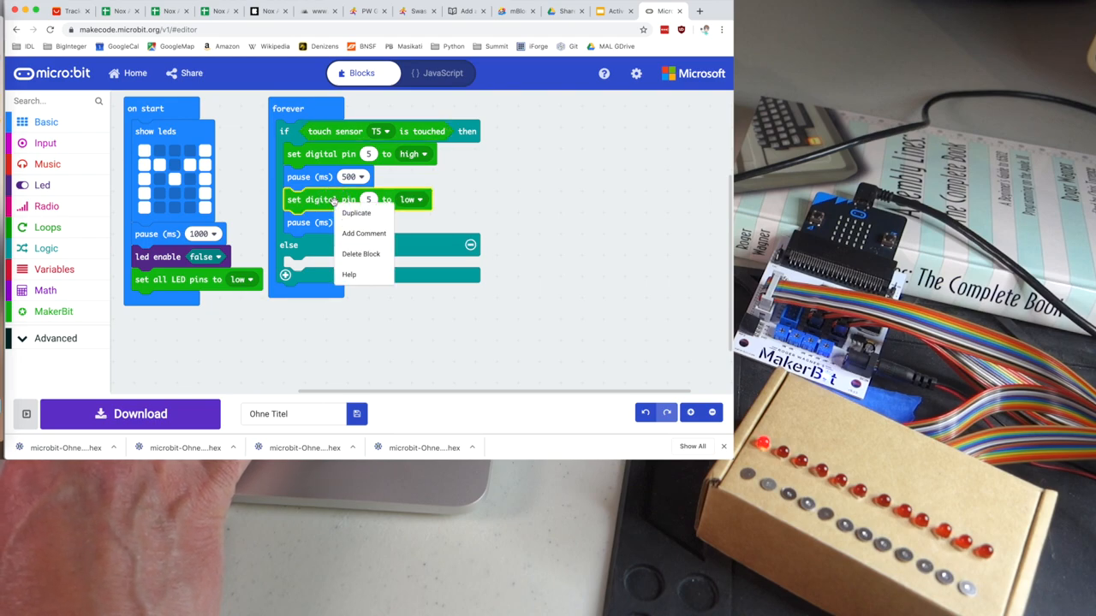
click(356, 212)
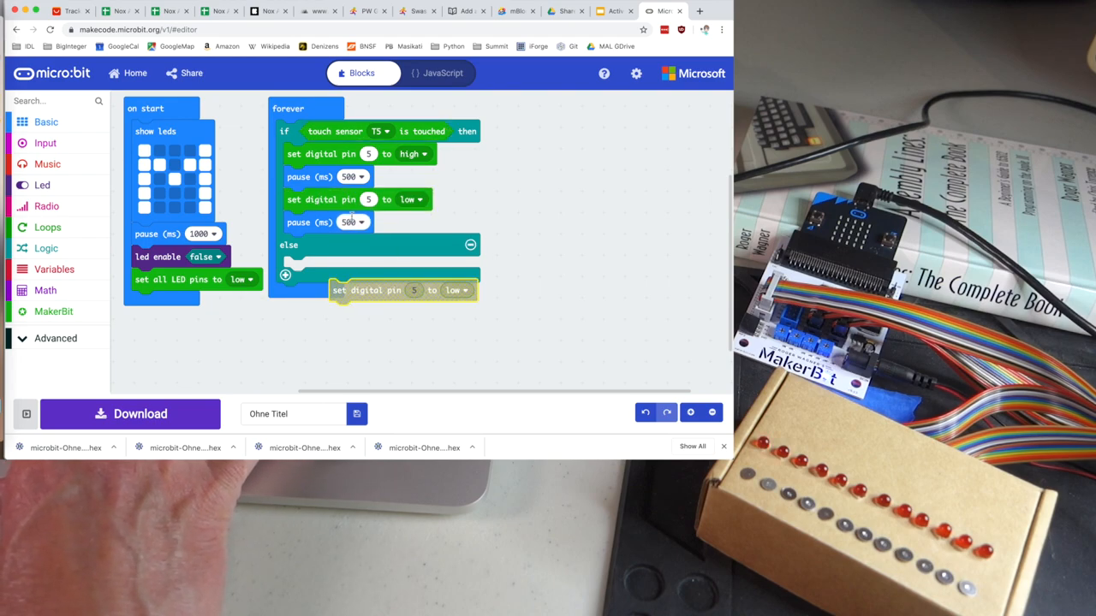
drag(377, 289, 322, 271)
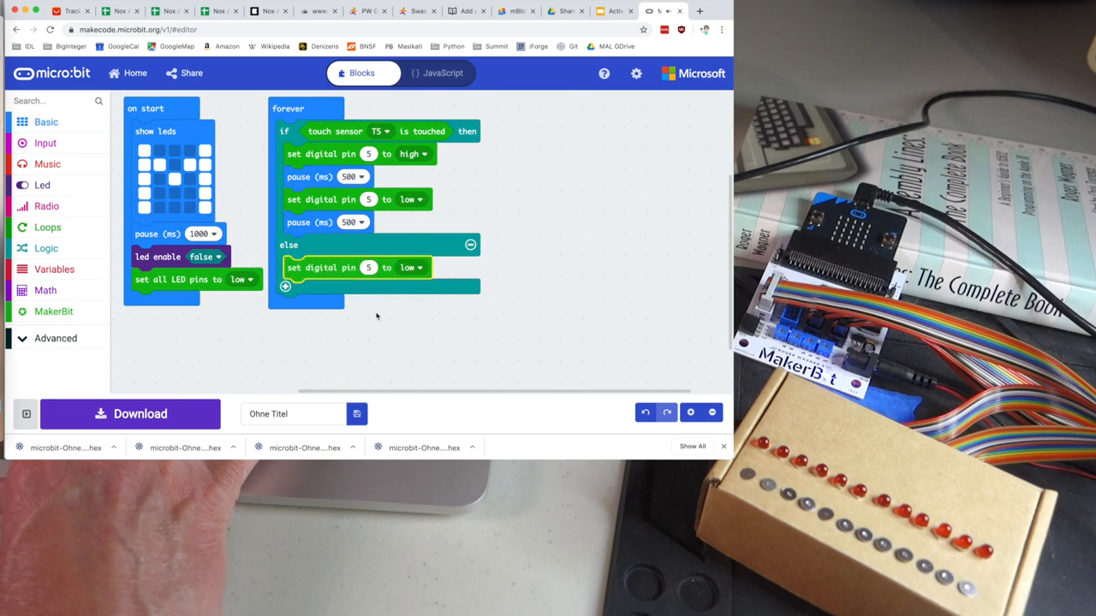
click(130, 412)
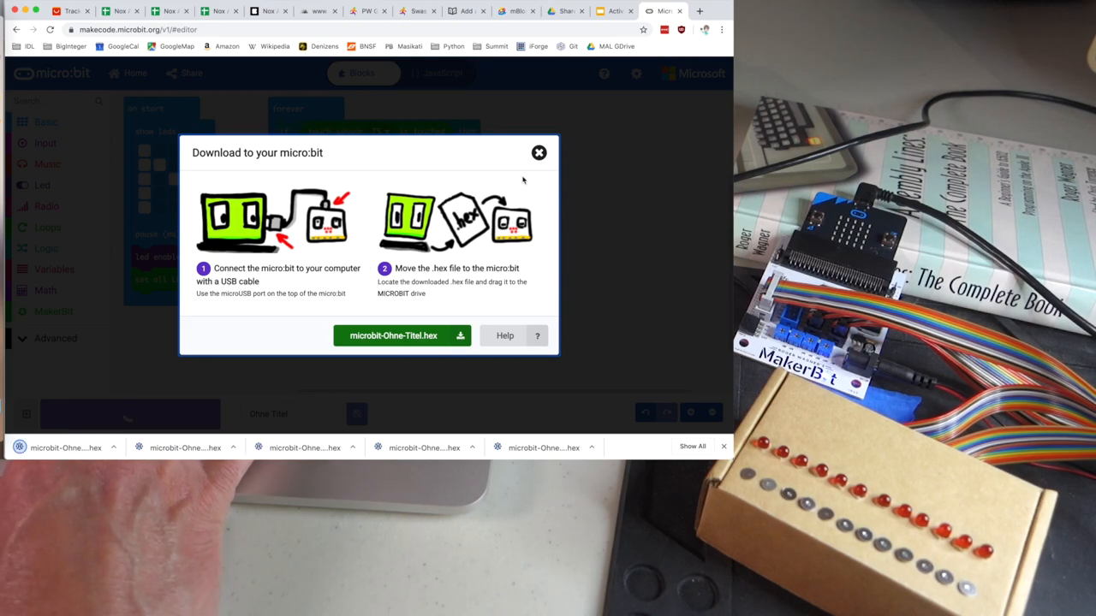
click(393, 334)
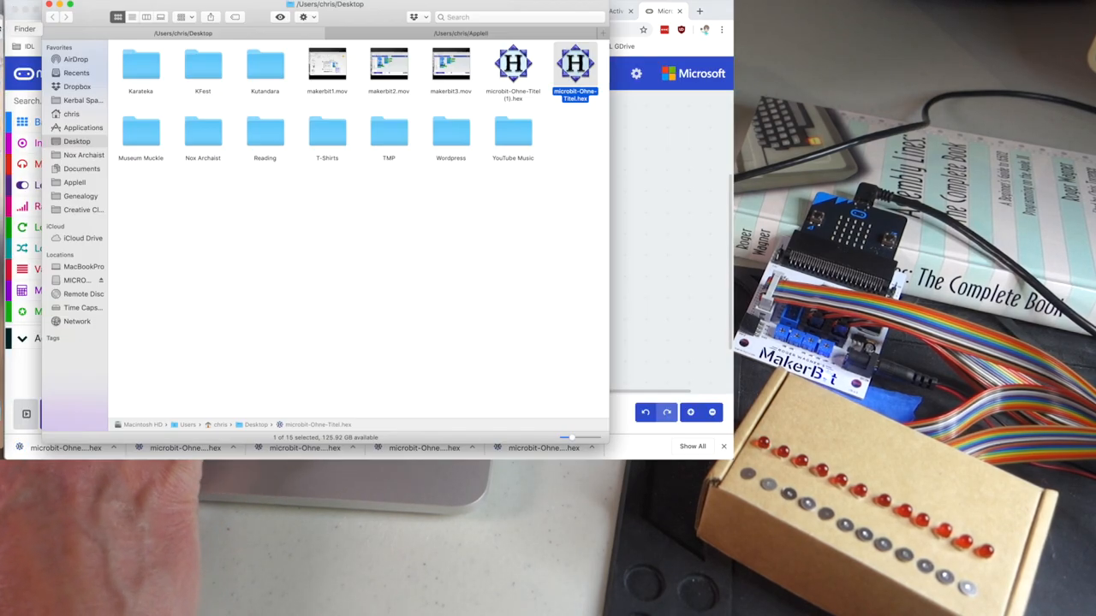
Step: Copy the newest microbit-Ohne-Titel hex onto the MICROBIT drive and close Finder
click(513, 66)
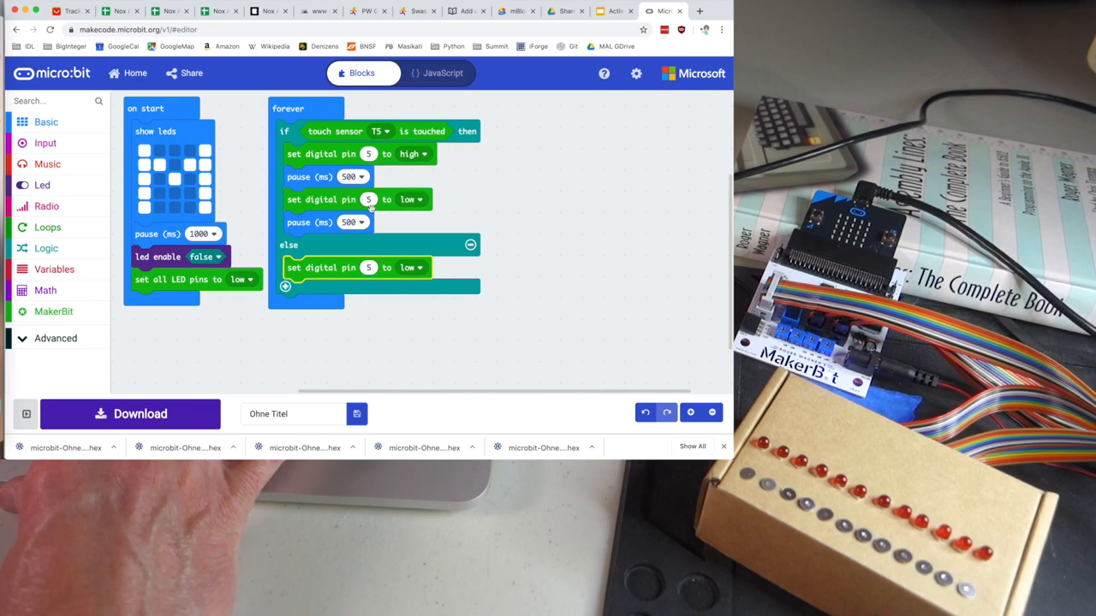
mouse_move(381, 322)
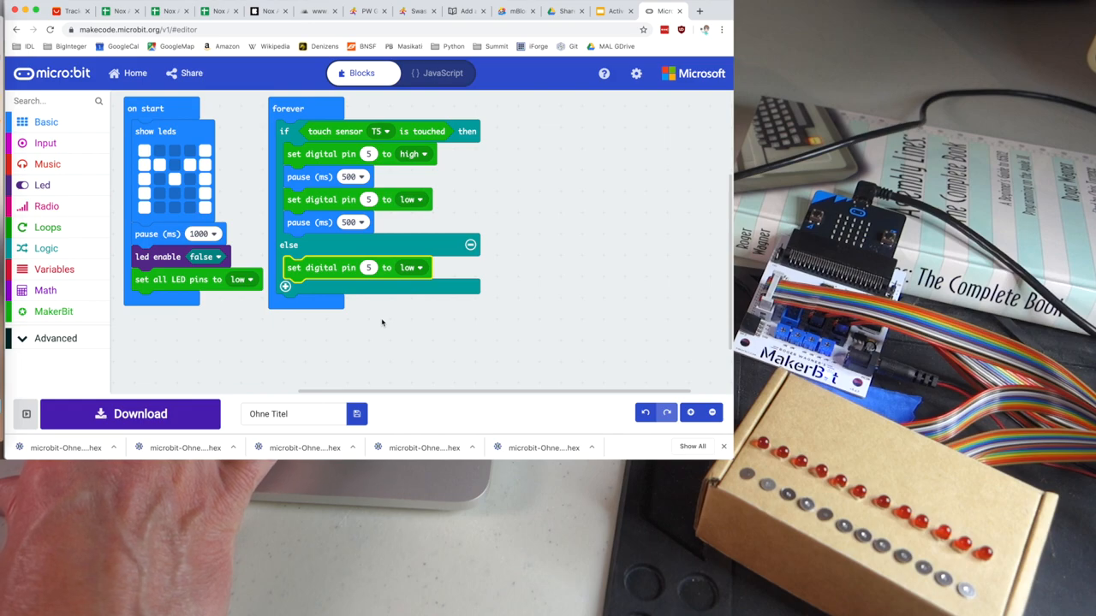
Step: Wrap the touch if–else in a Loops 'for index' block running from 5 to 16
click(48, 226)
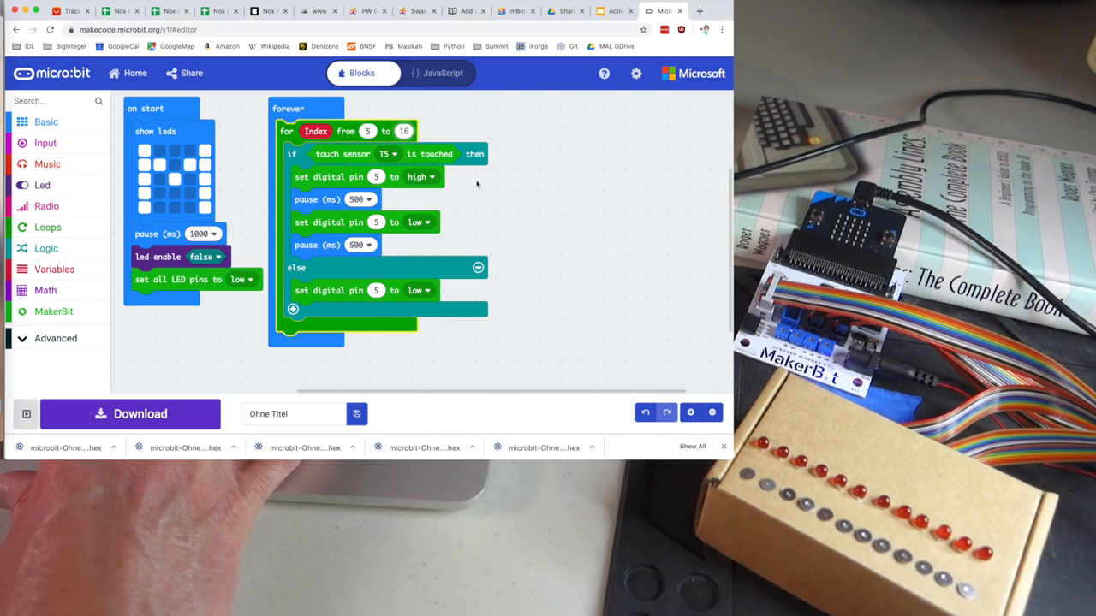
mouse_move(514, 206)
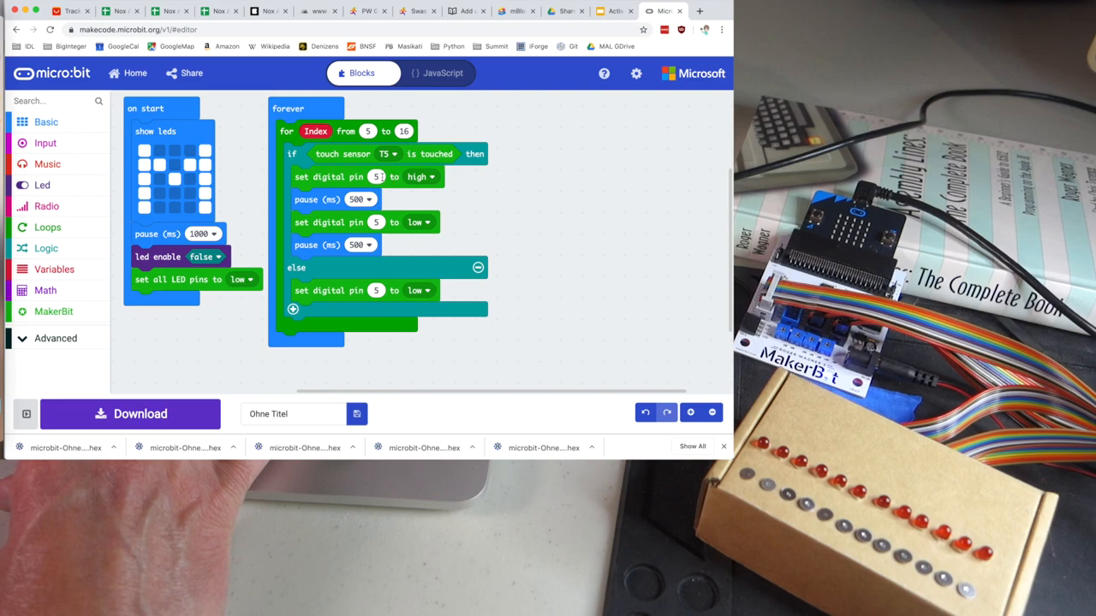
mouse_move(420, 176)
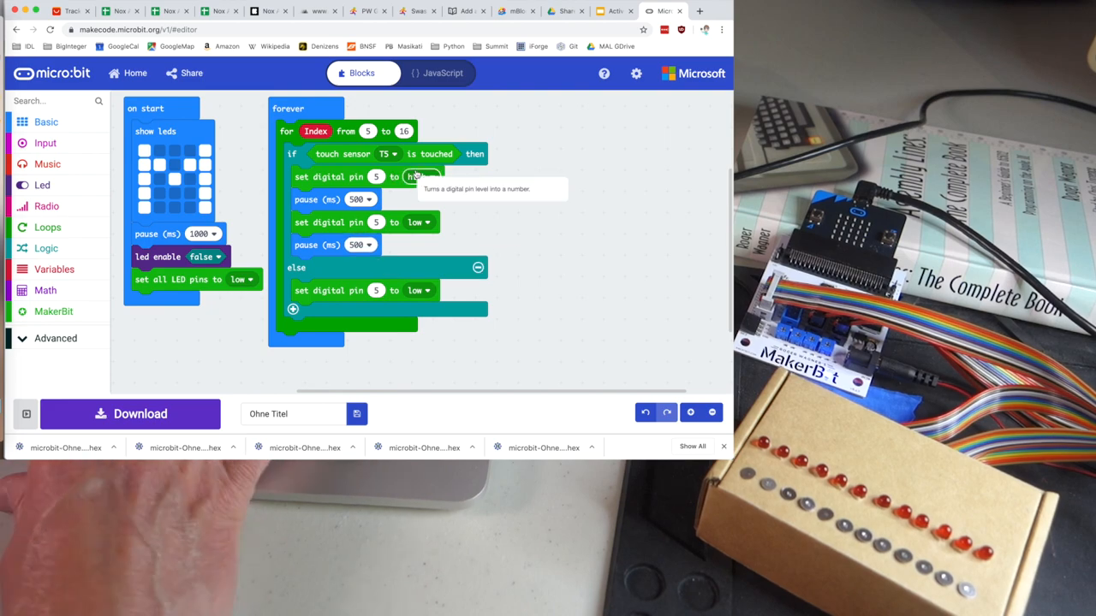
Step: Replace pin 5 in the first set digital pin block with the loop's index variable
click(418, 176)
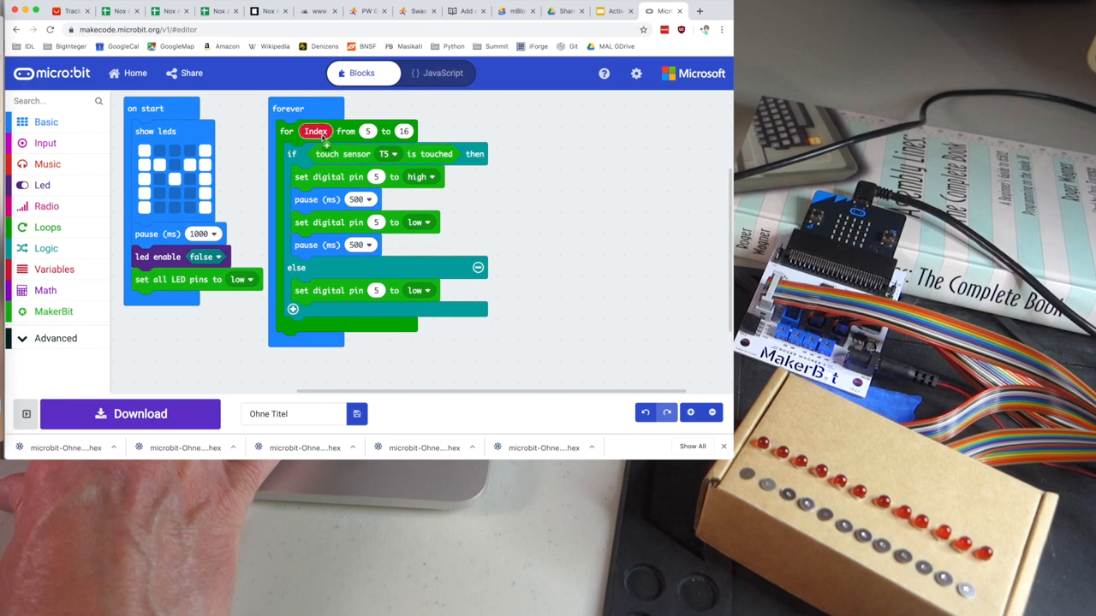
mouse_move(479, 202)
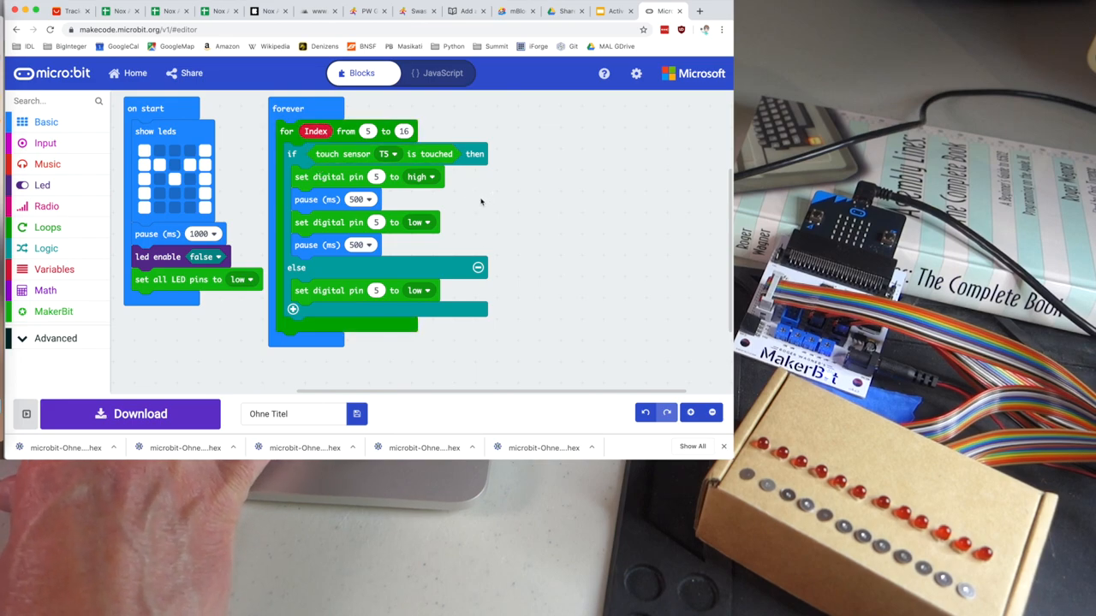
mouse_move(55, 269)
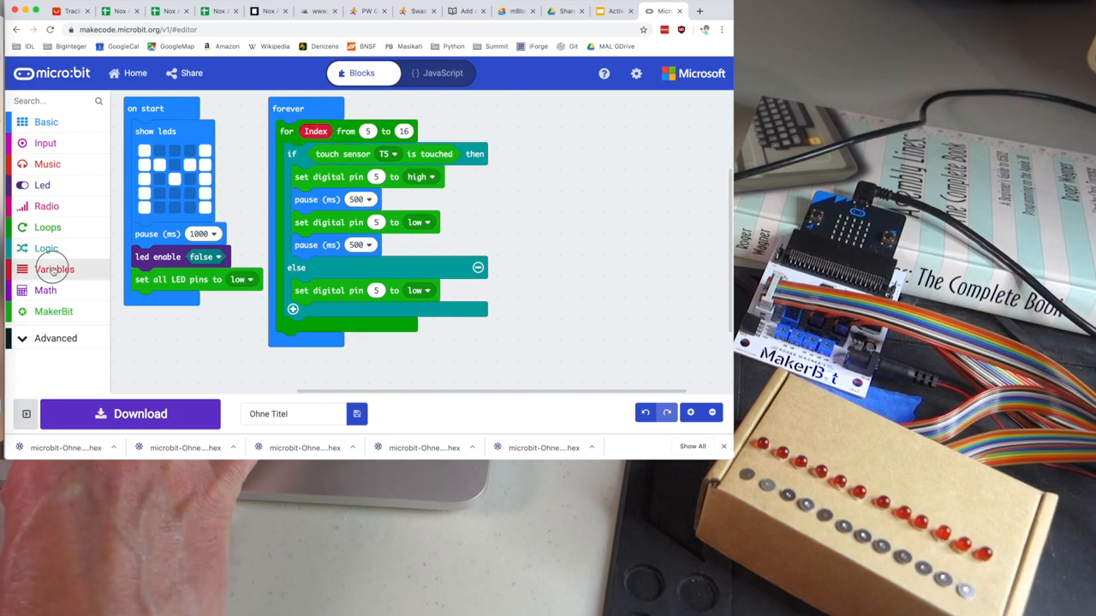
click(55, 269)
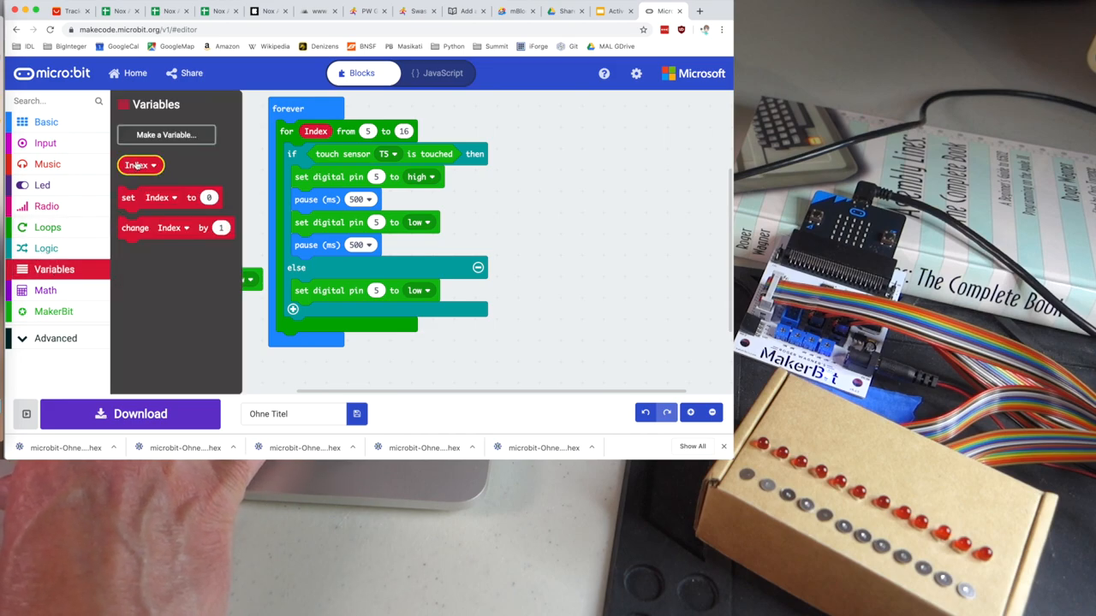
click(45, 121)
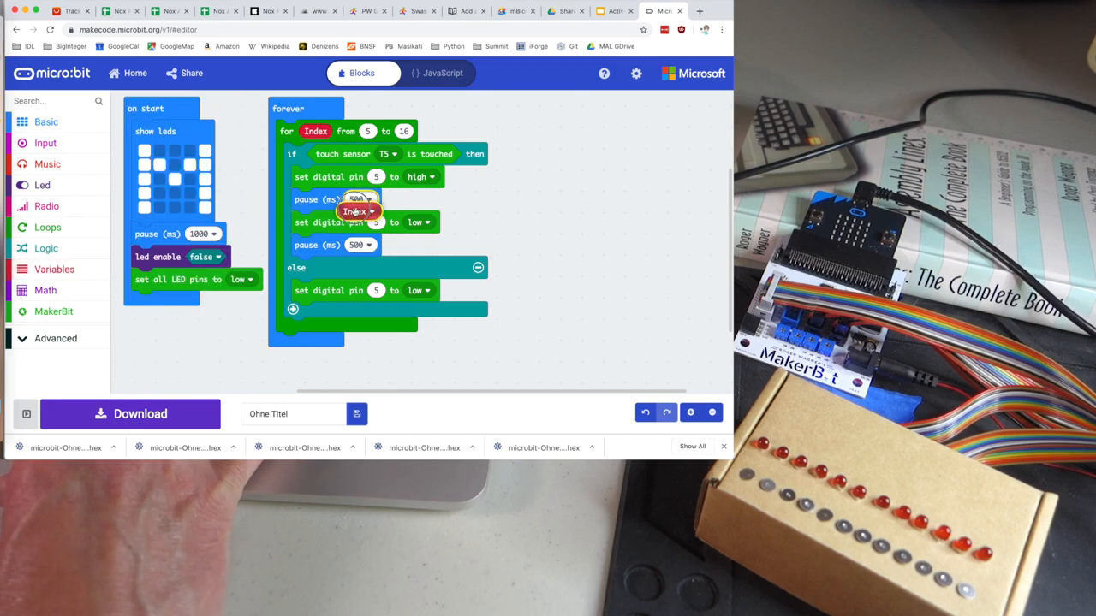
drag(358, 211, 419, 182)
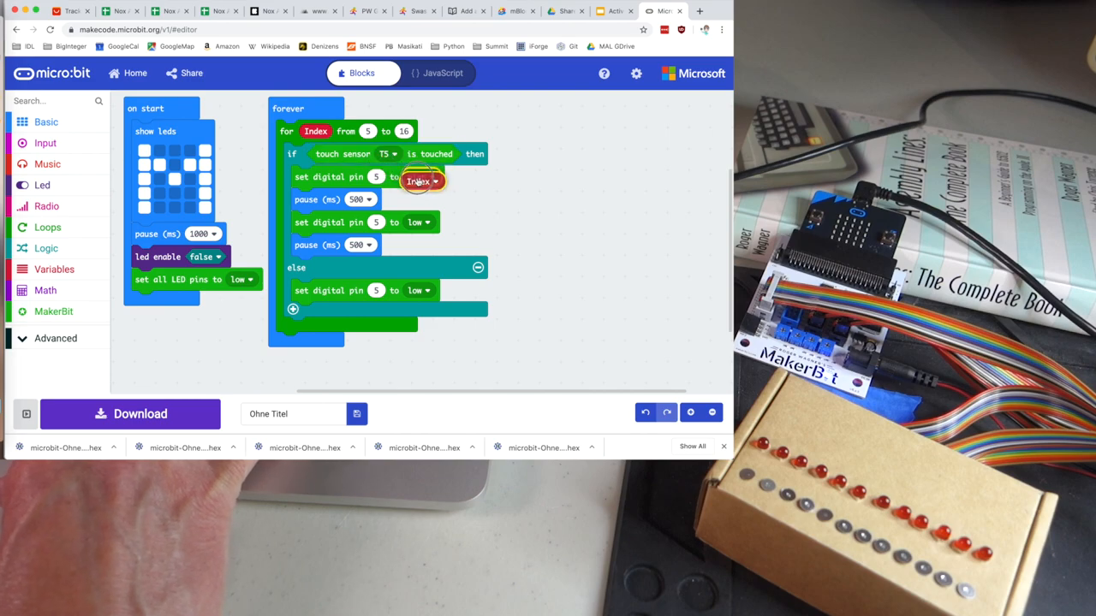
click(418, 182)
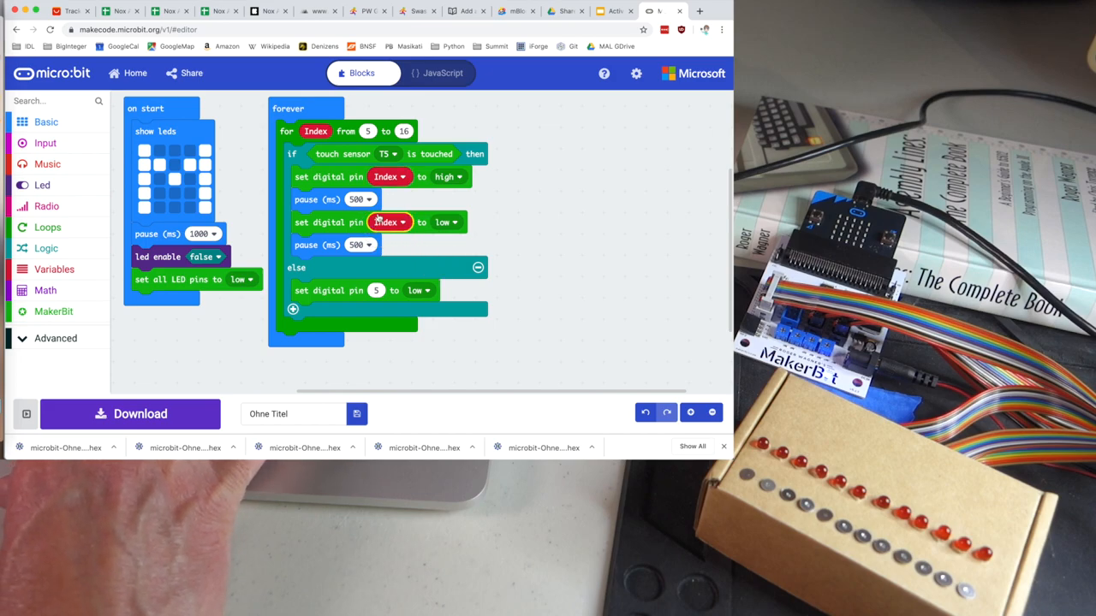
Step: Put index into the else-branch pin slot and move another index toward the touch-pin condition
drag(391, 223, 415, 267)
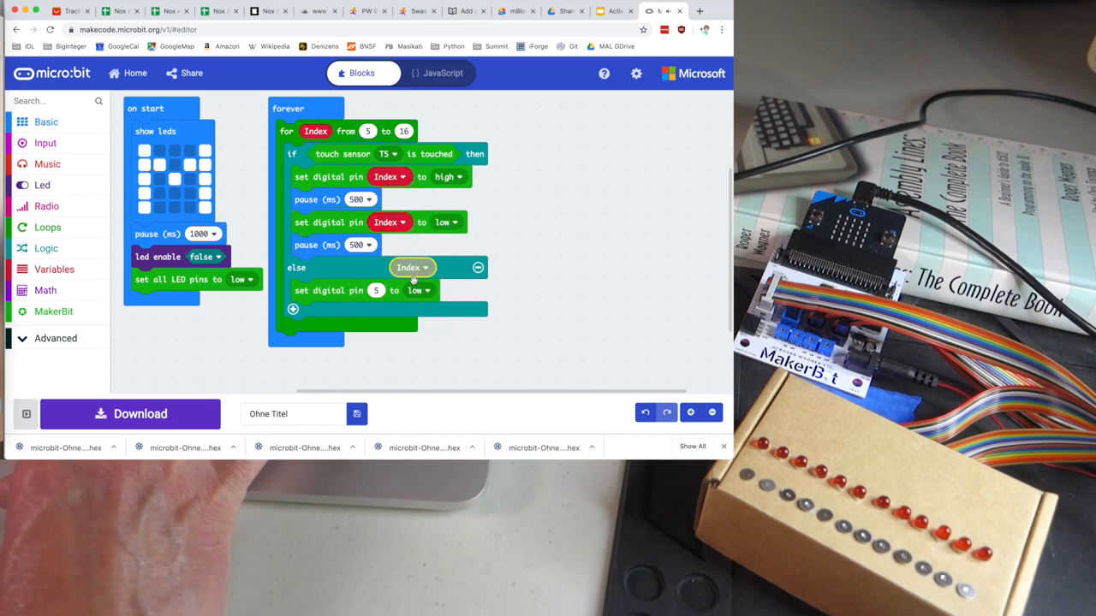
drag(413, 267, 391, 291)
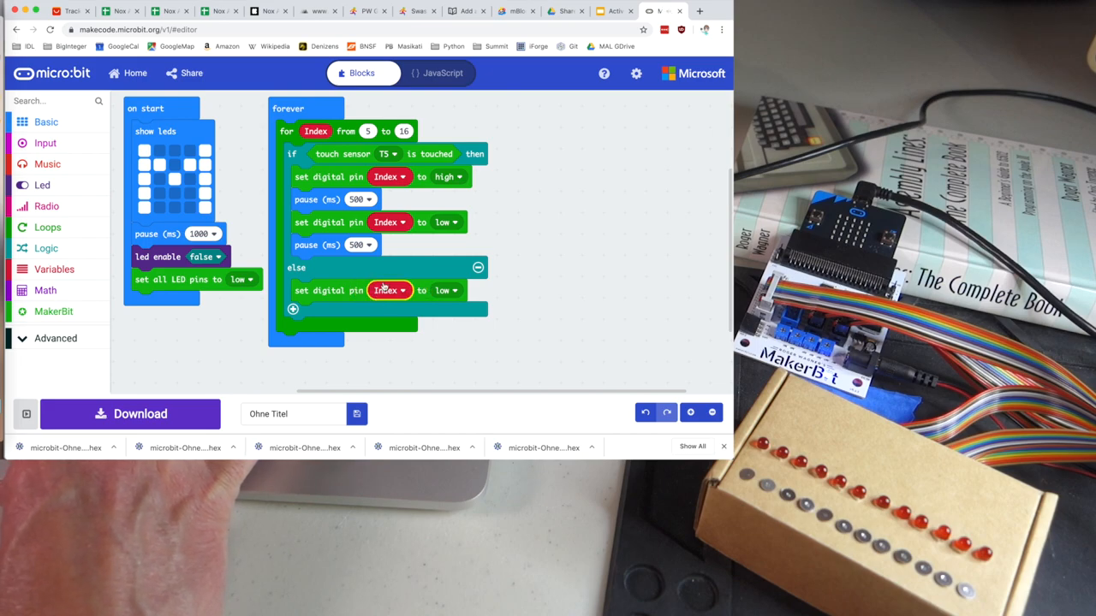
drag(390, 291, 410, 336)
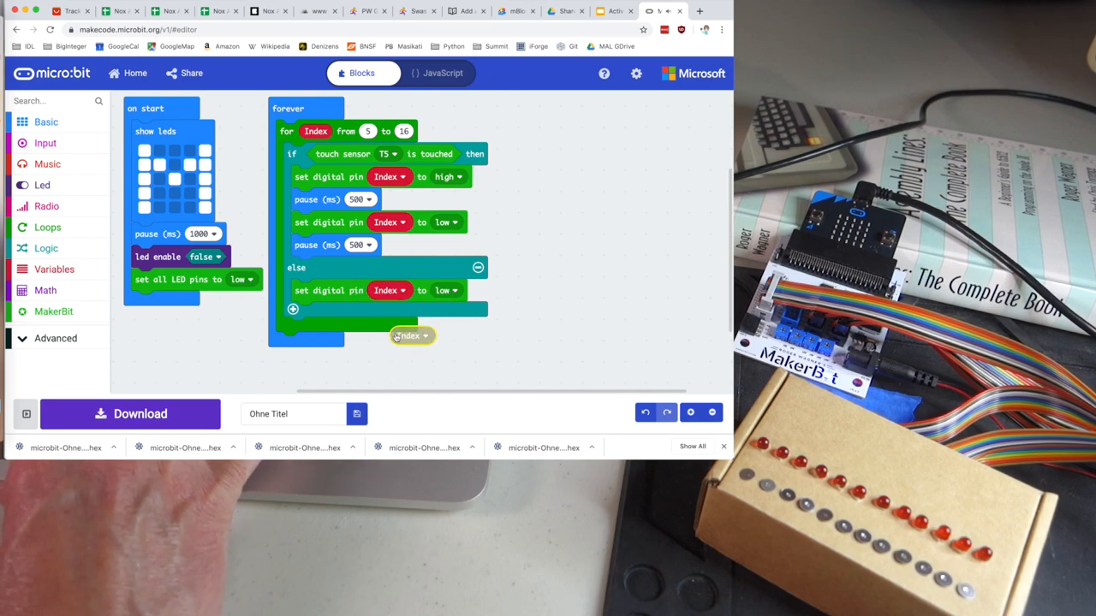
drag(410, 335, 411, 162)
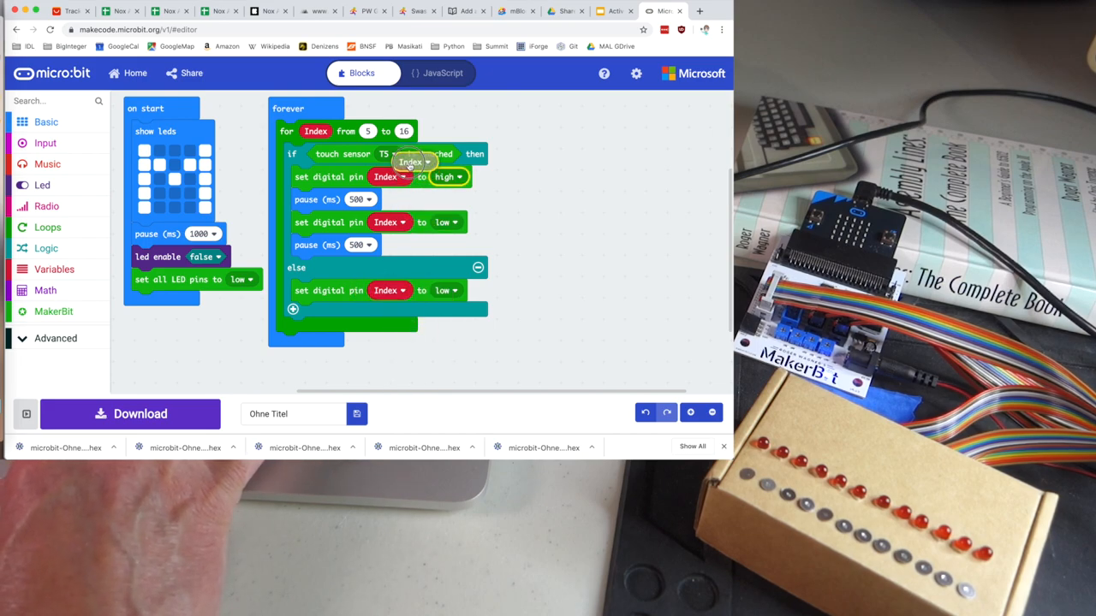